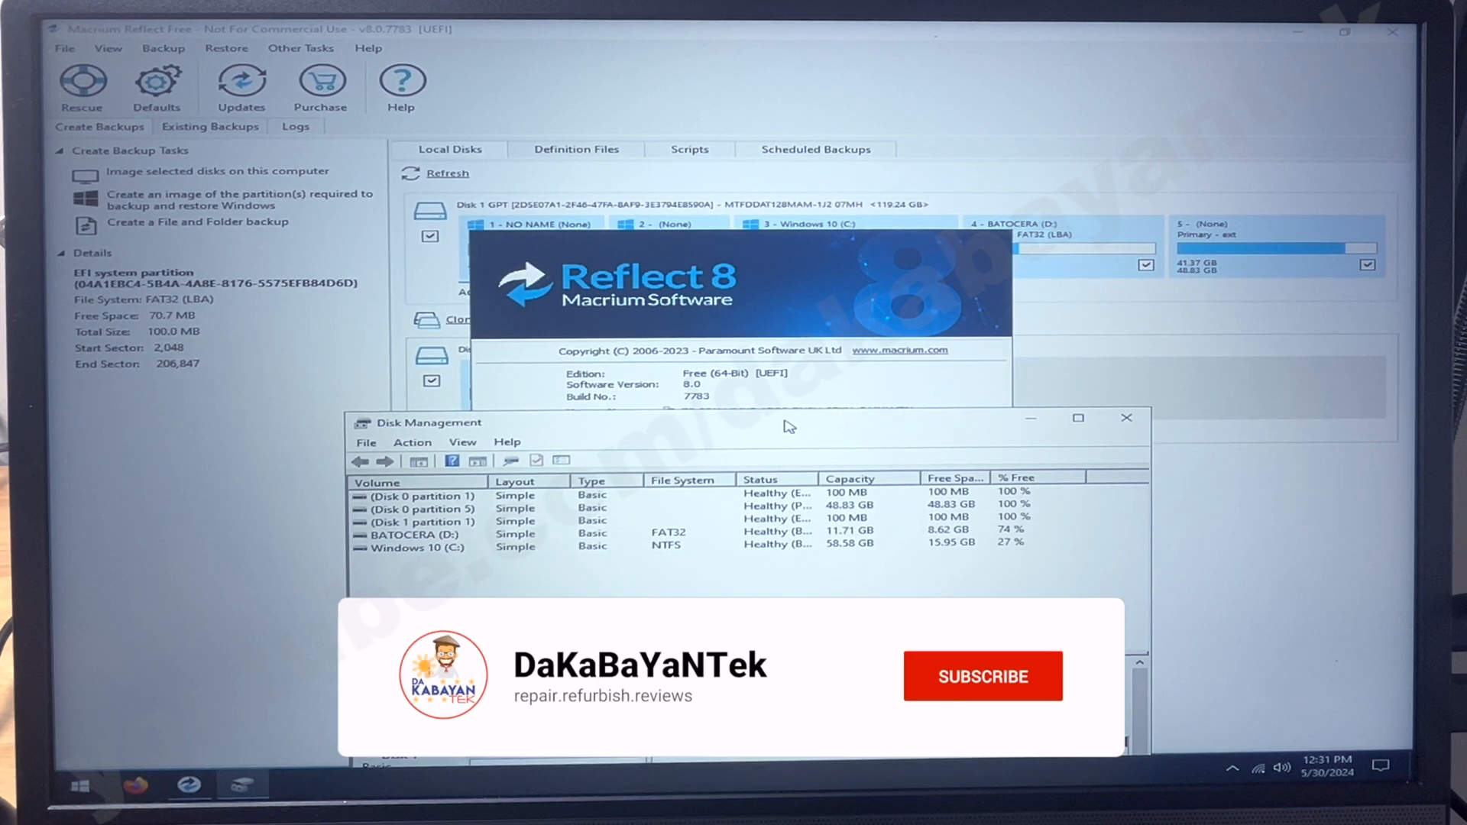
Step: Search Google for 'macrium reflect free edition' and download the Reflect 8 Home free trial installer
left_click(981, 675)
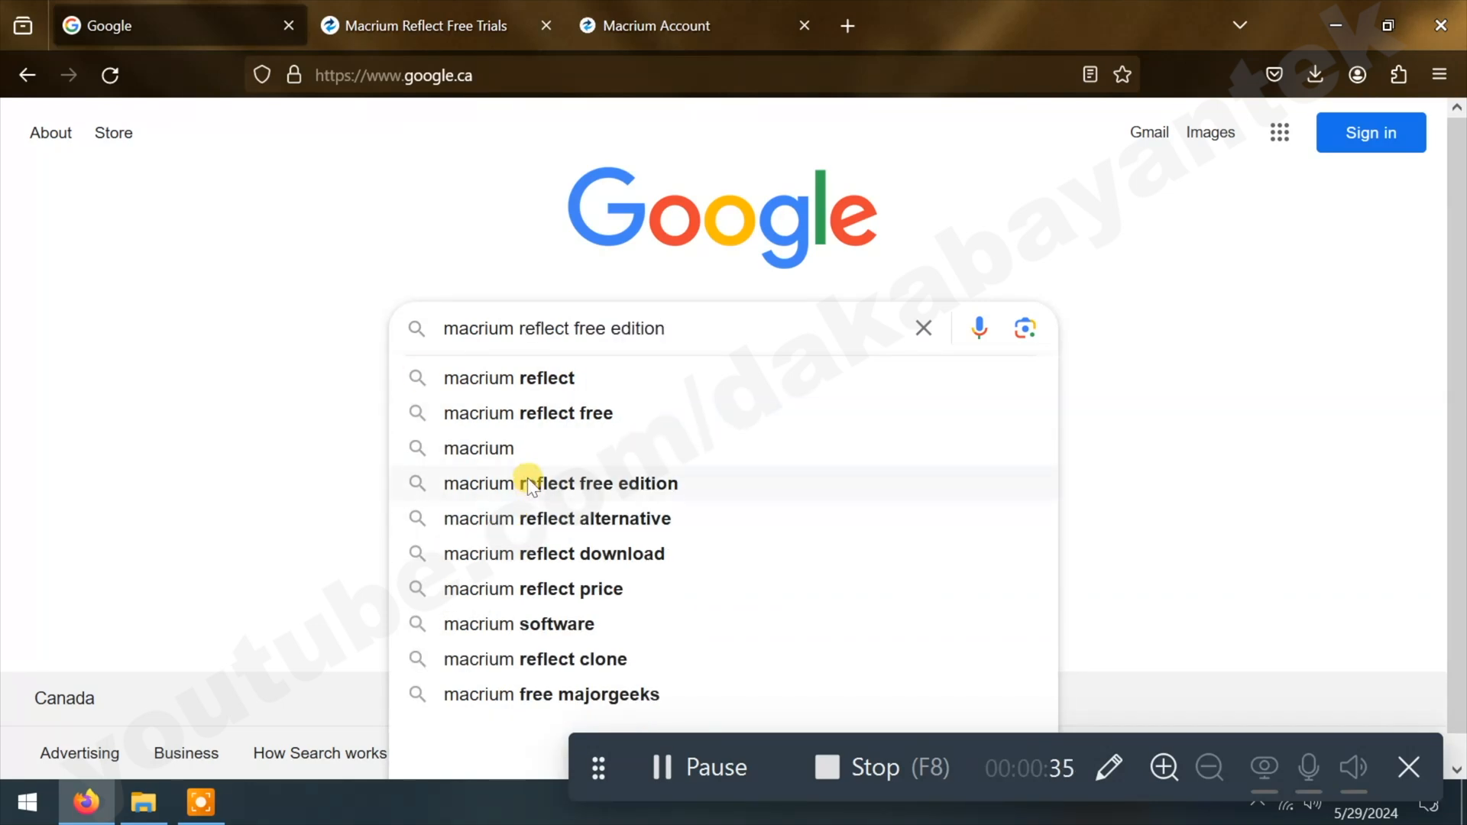
left_click(561, 483)
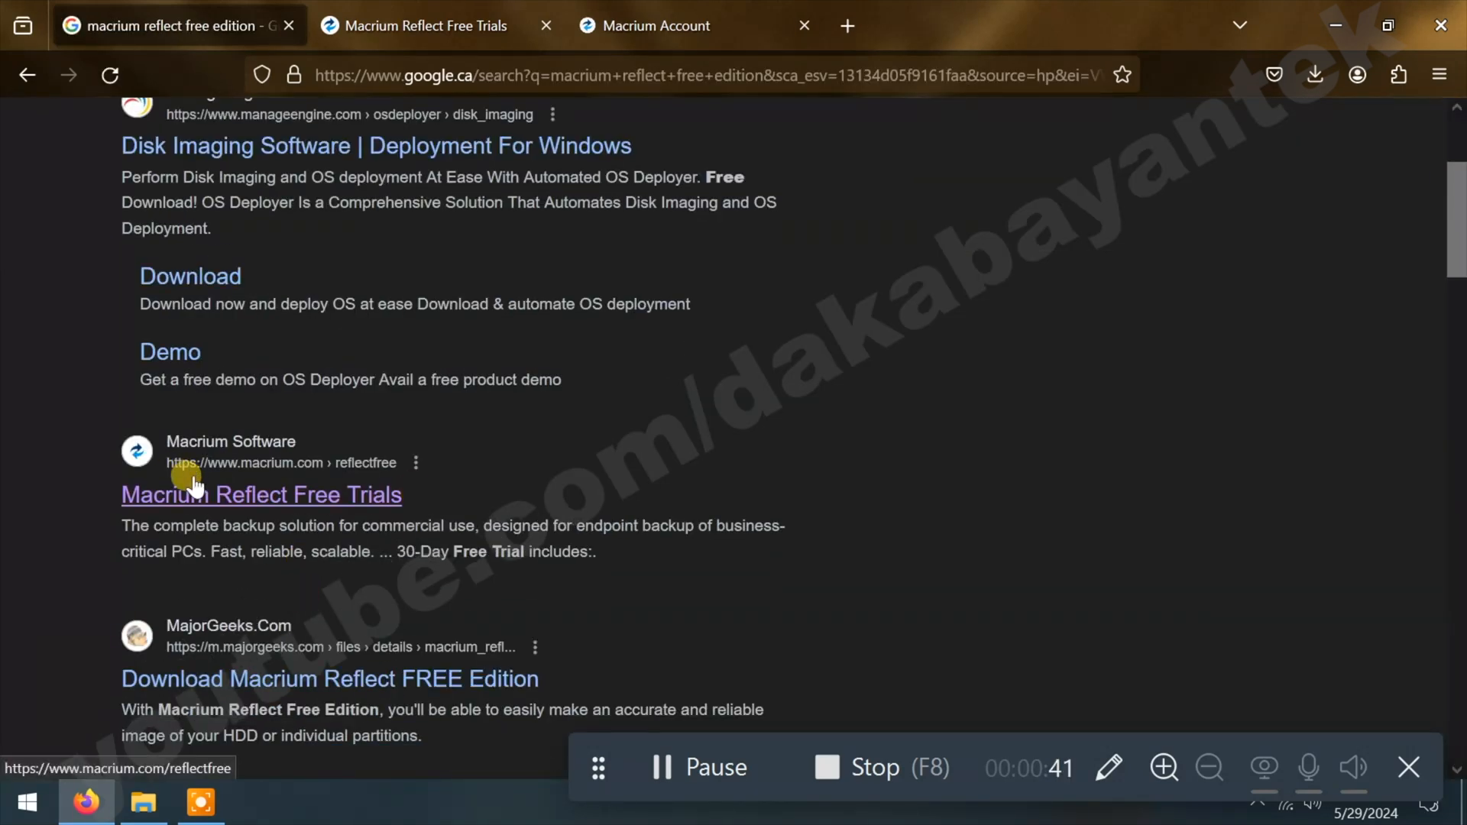
left_click(261, 494)
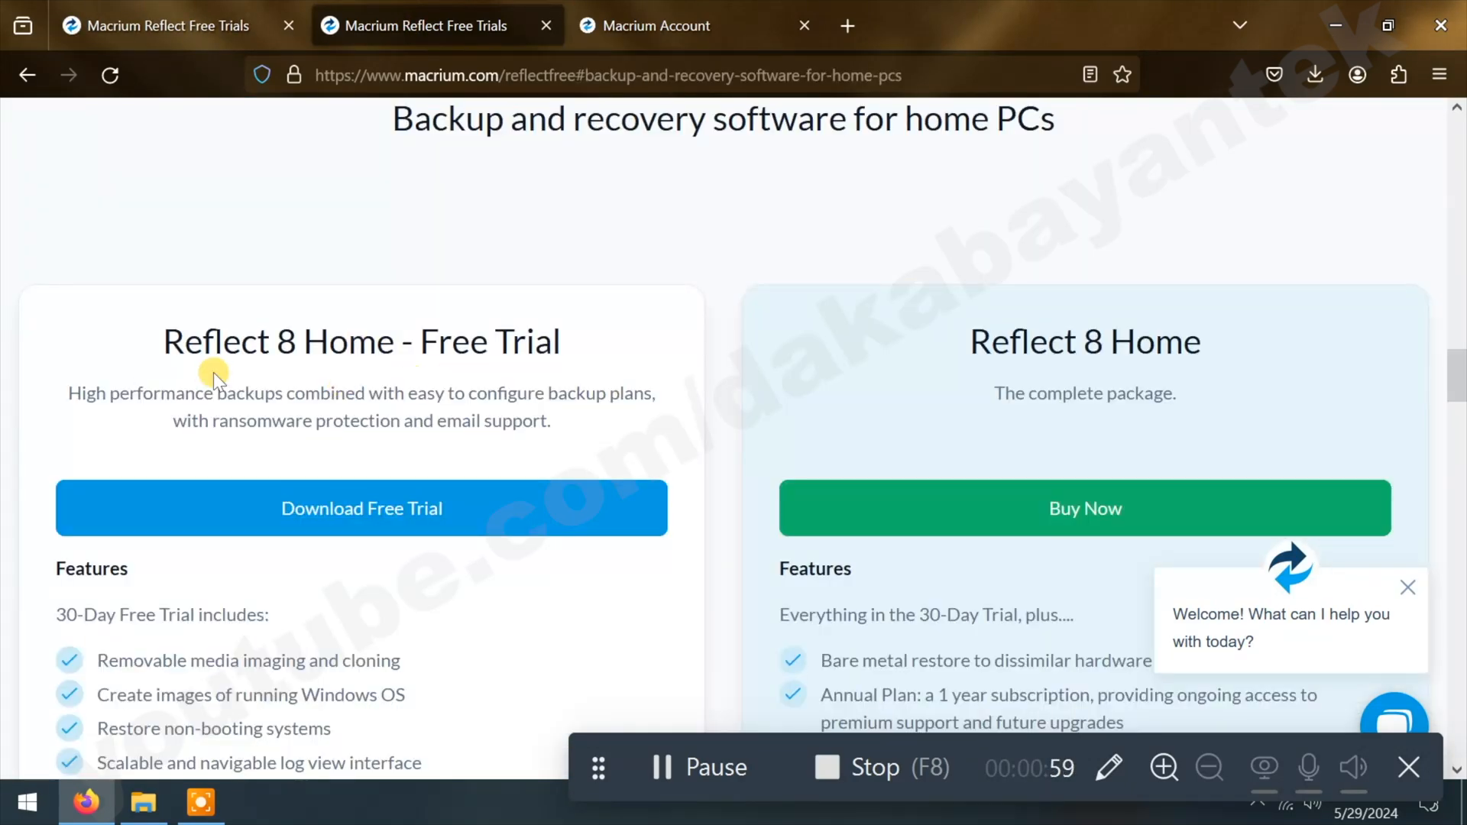
scroll("down", 3)
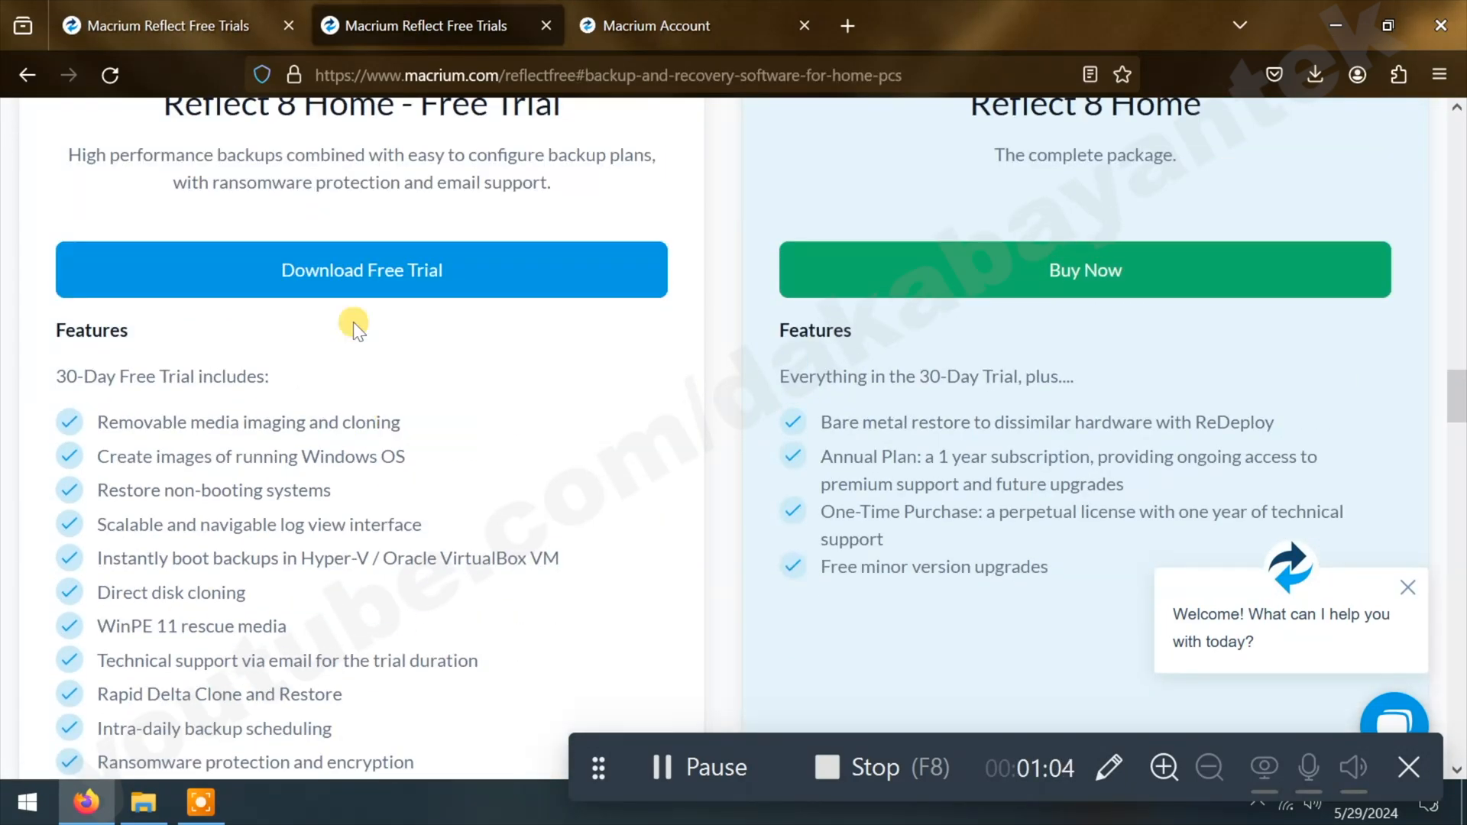
left_click(361, 269)
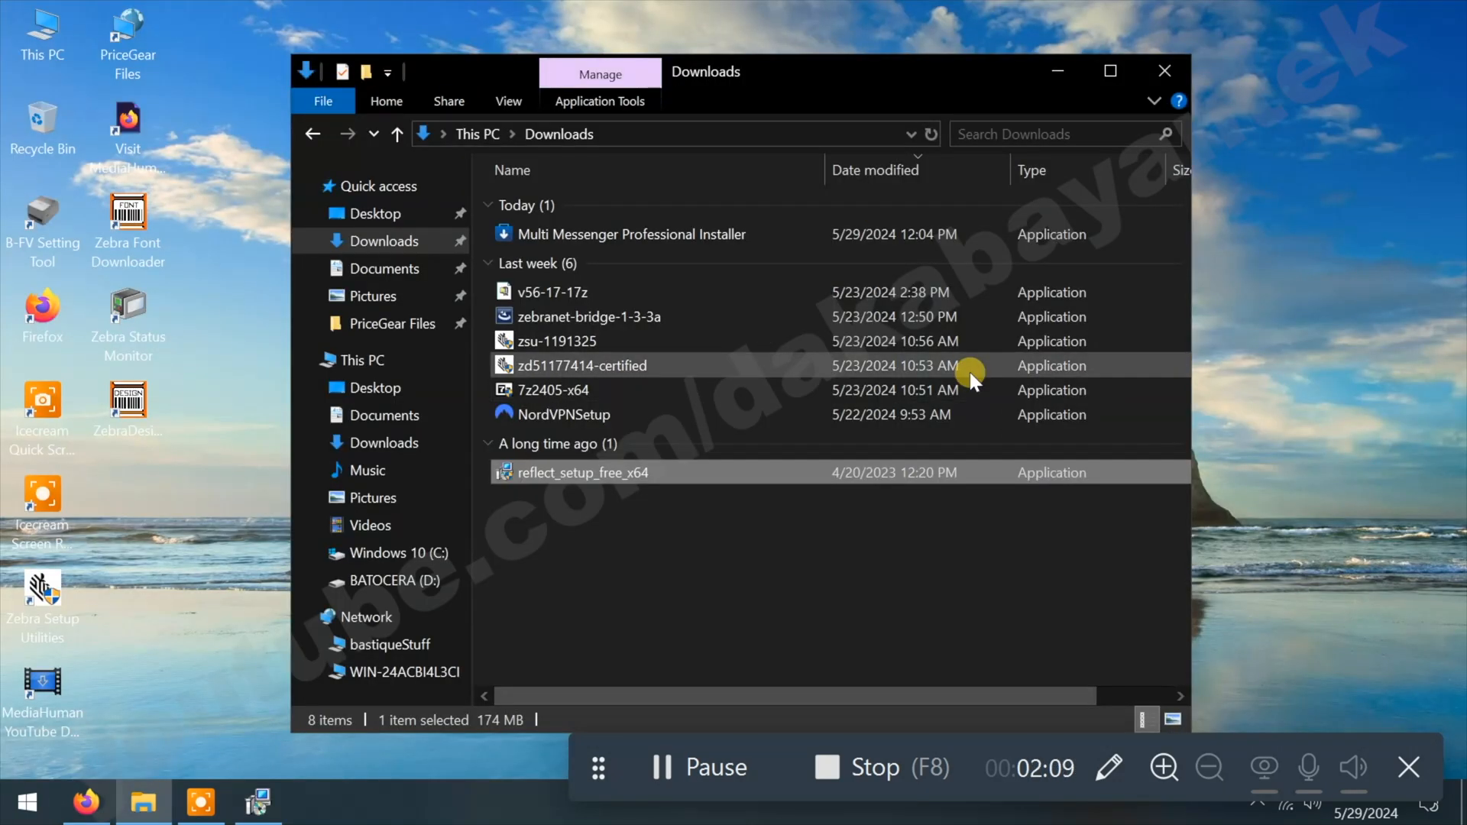
Step: Run reflect_setup_free_x64, accept the non-commercial terms, skip registration and install with a desktop shortcut
double_click(582, 472)
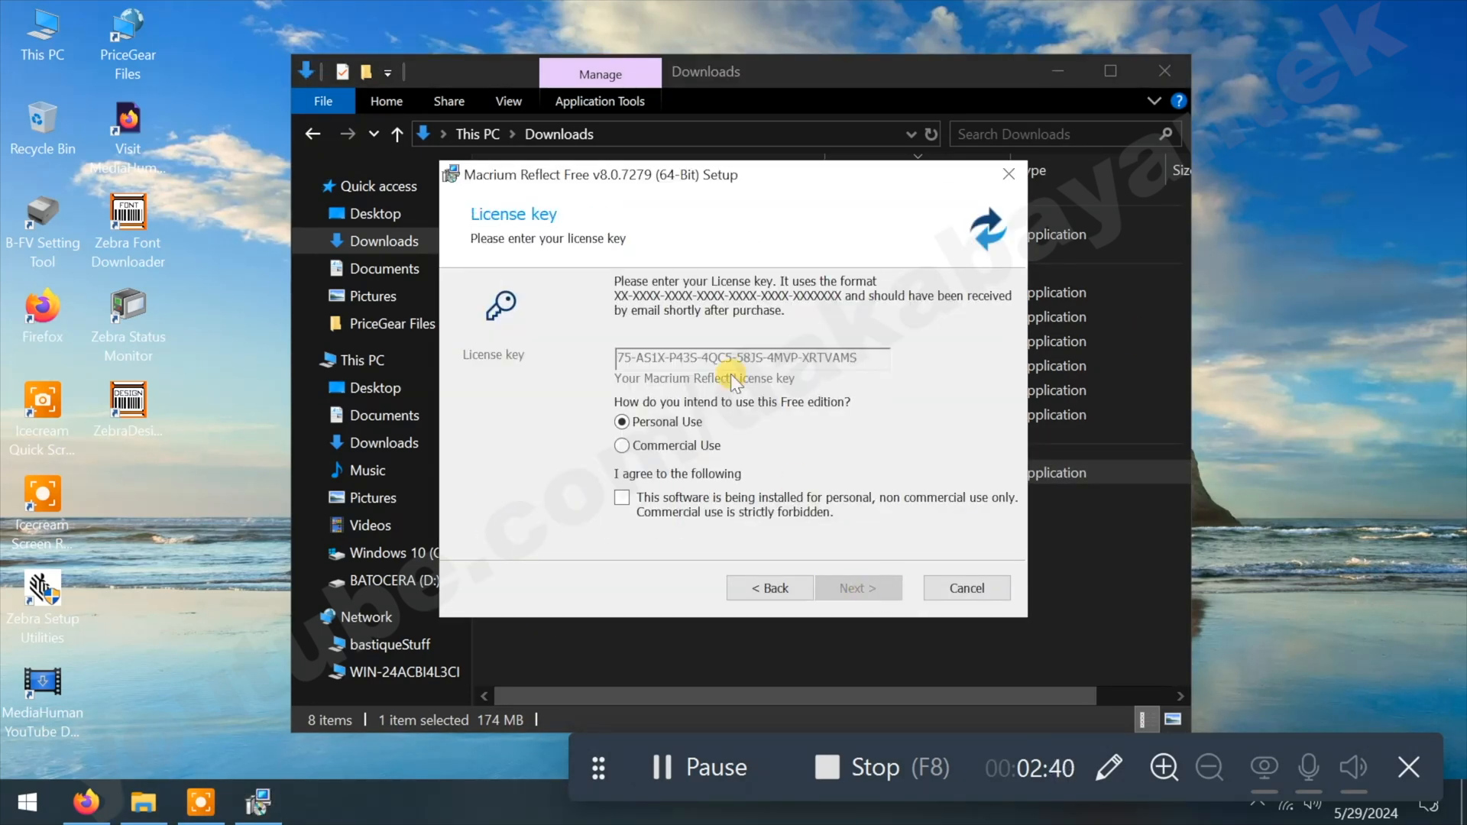
left_click(622, 497)
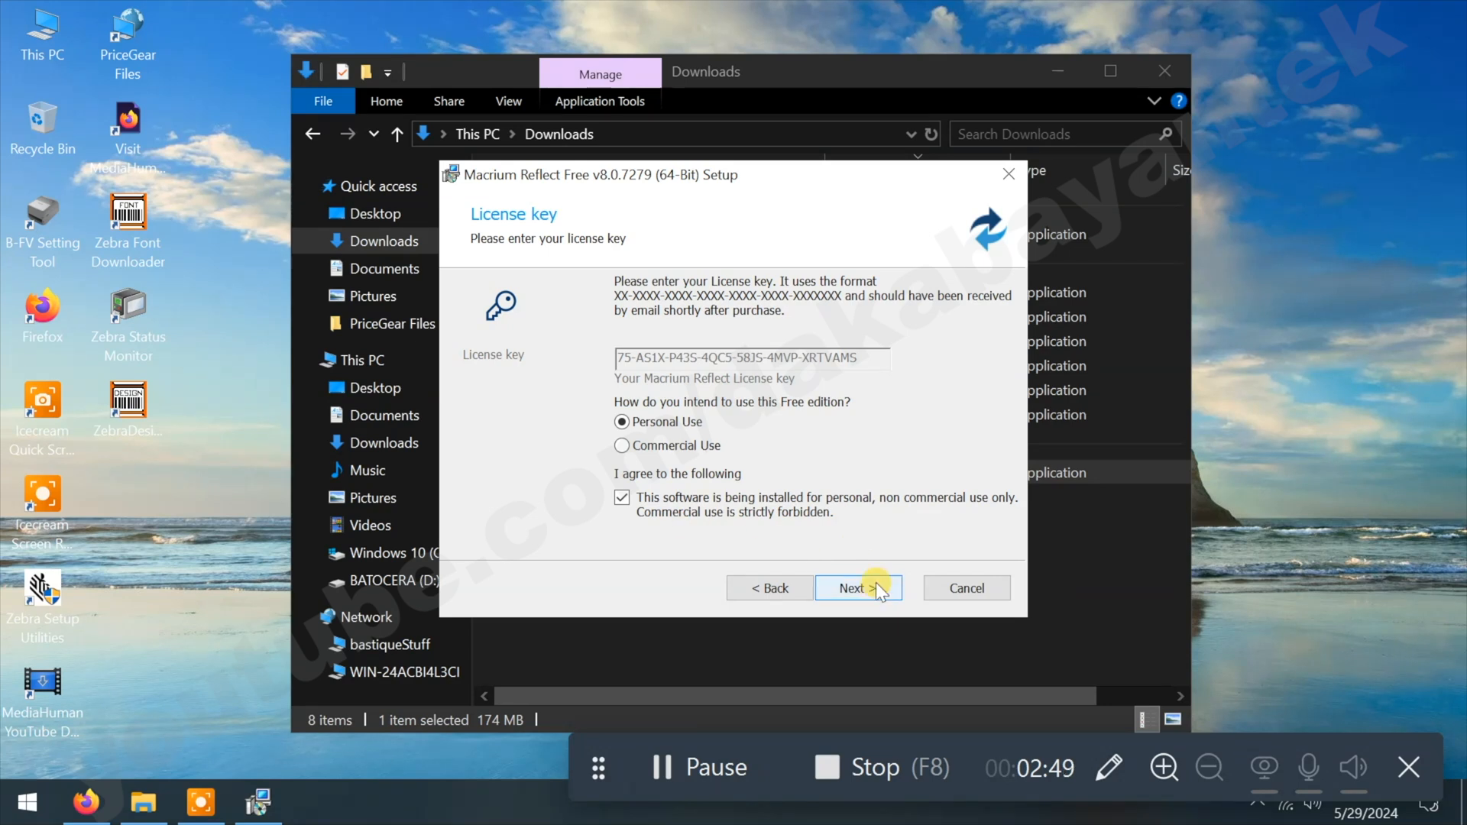
left_click(855, 587)
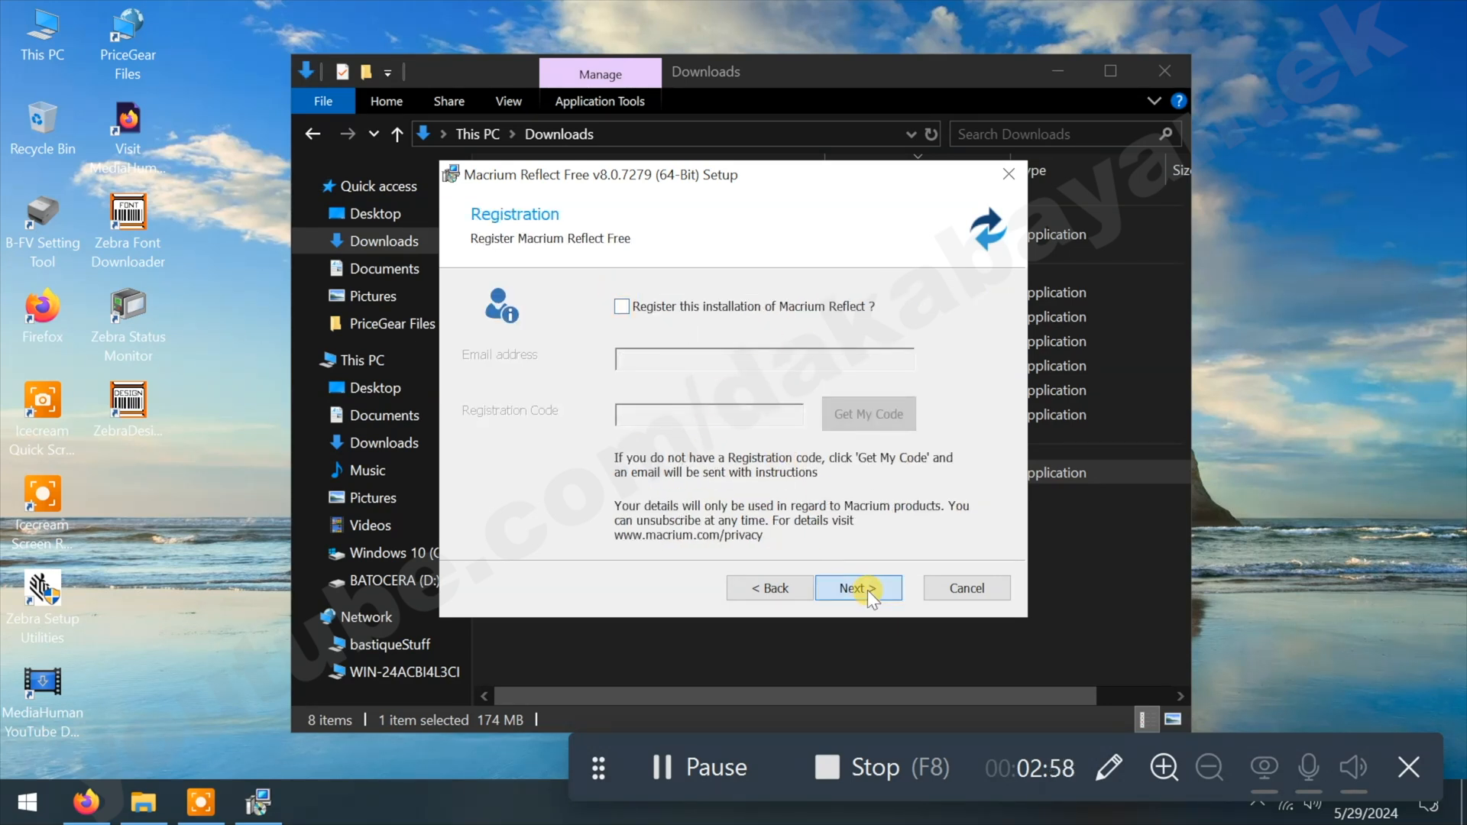
left_click(856, 587)
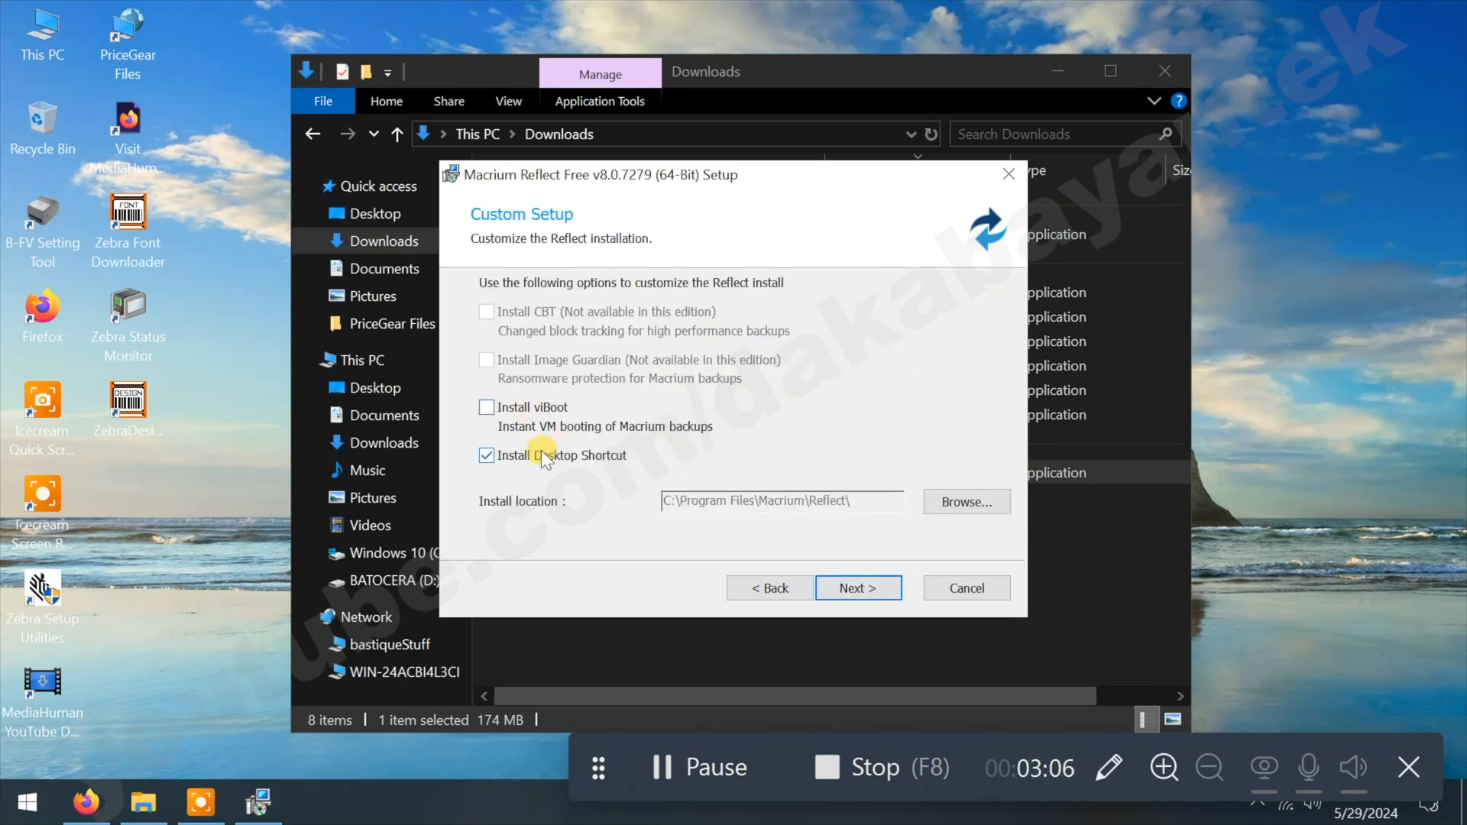
left_click(856, 587)
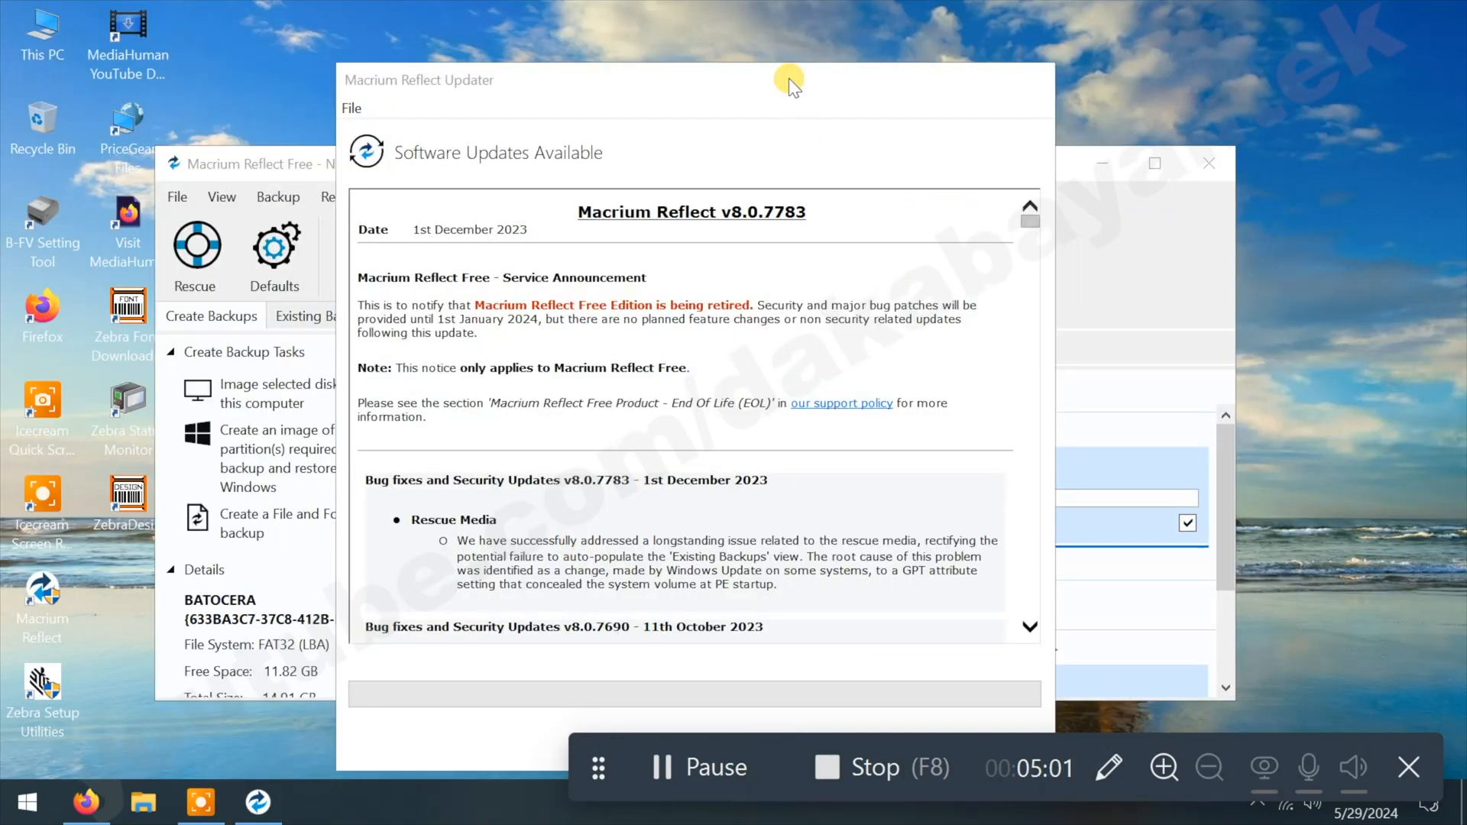
Step: Start the v8.0.7783 update download in the Updater, then cancel it
left_click(863, 698)
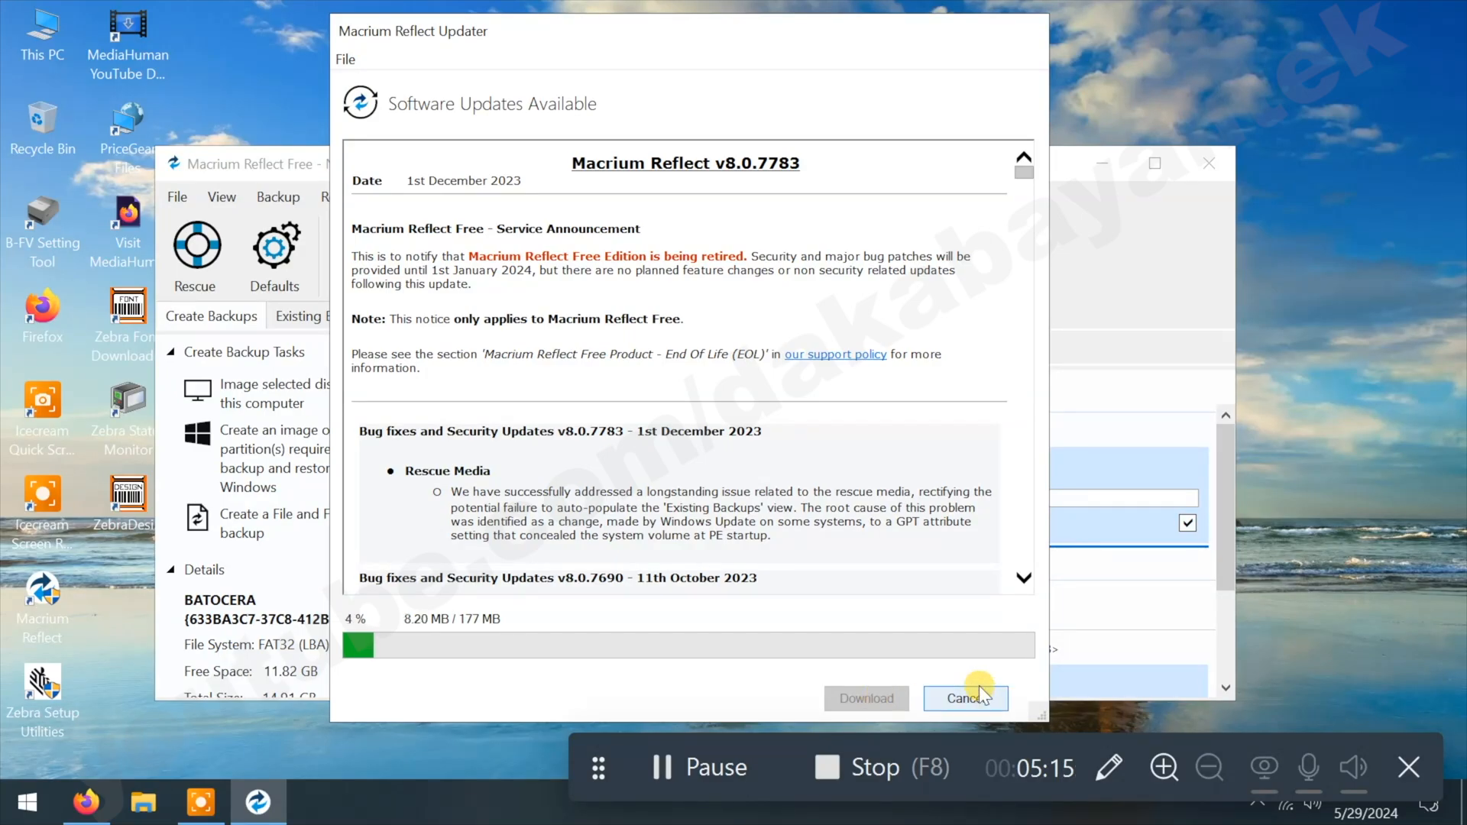
left_click(964, 698)
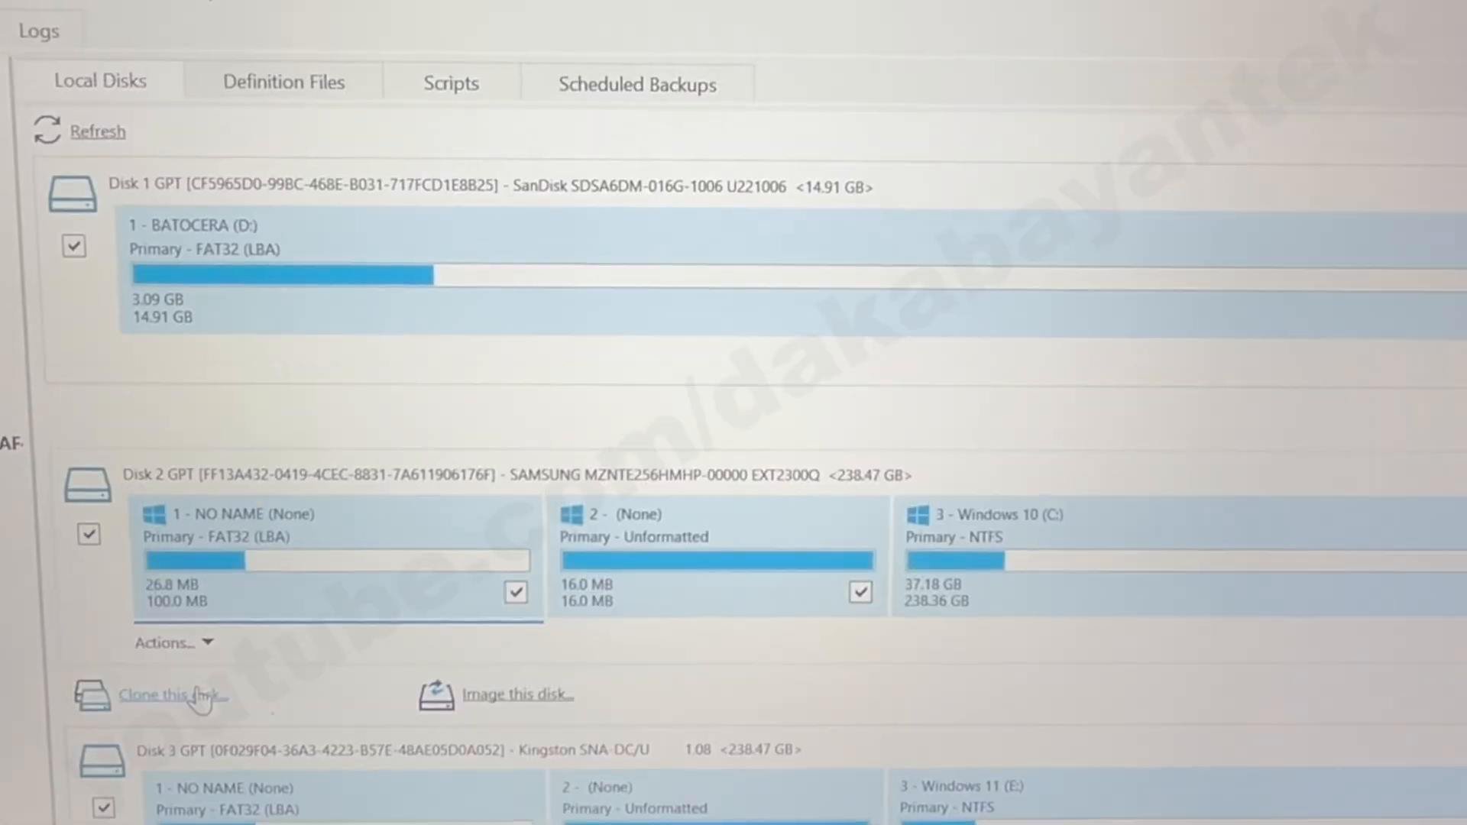
Step: Start cloning the Samsung Windows 10 disk and copy its three partitions onto the Kingston disk
left_click(172, 693)
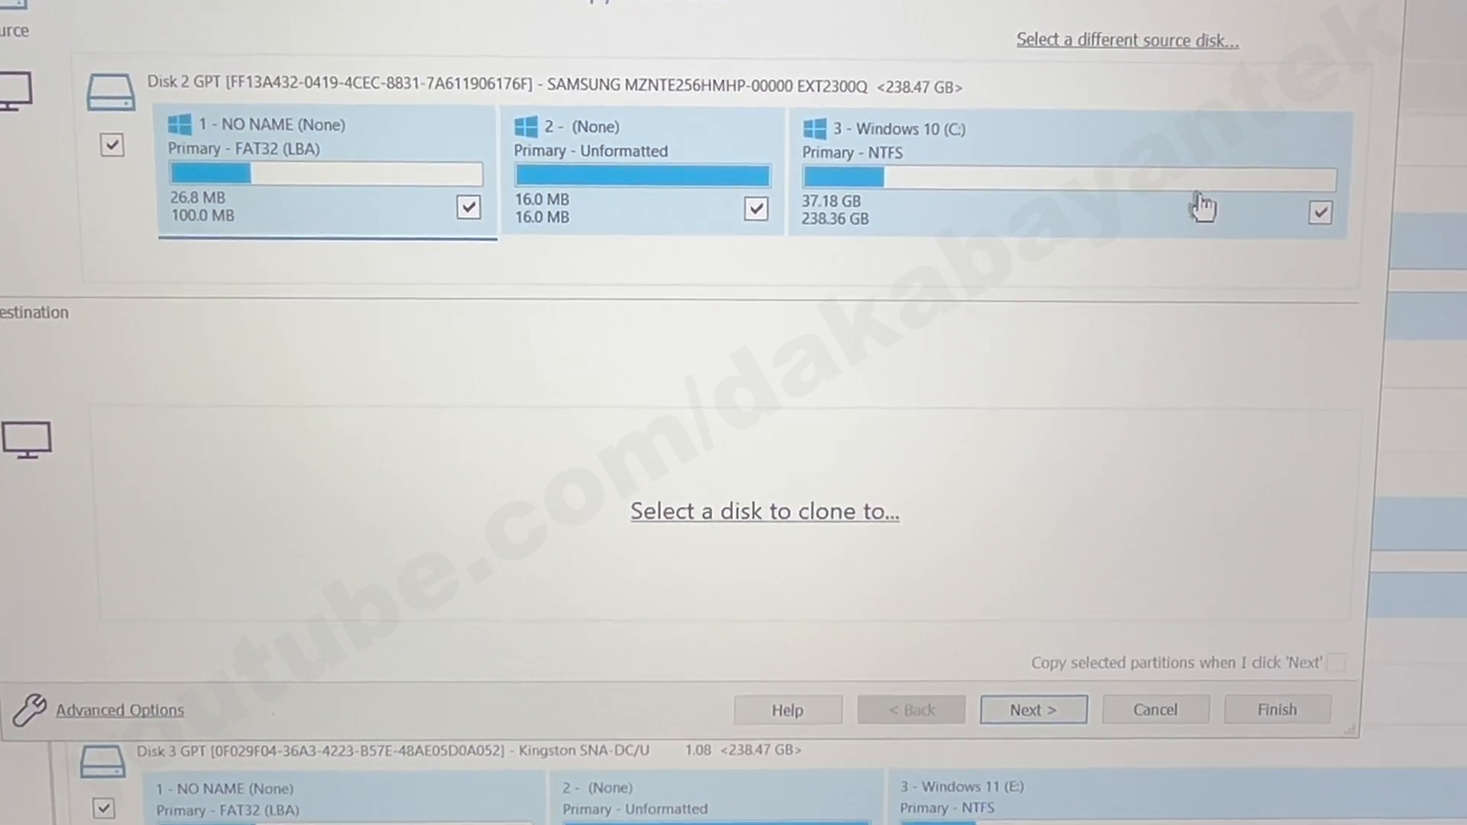
mouse_move(795, 520)
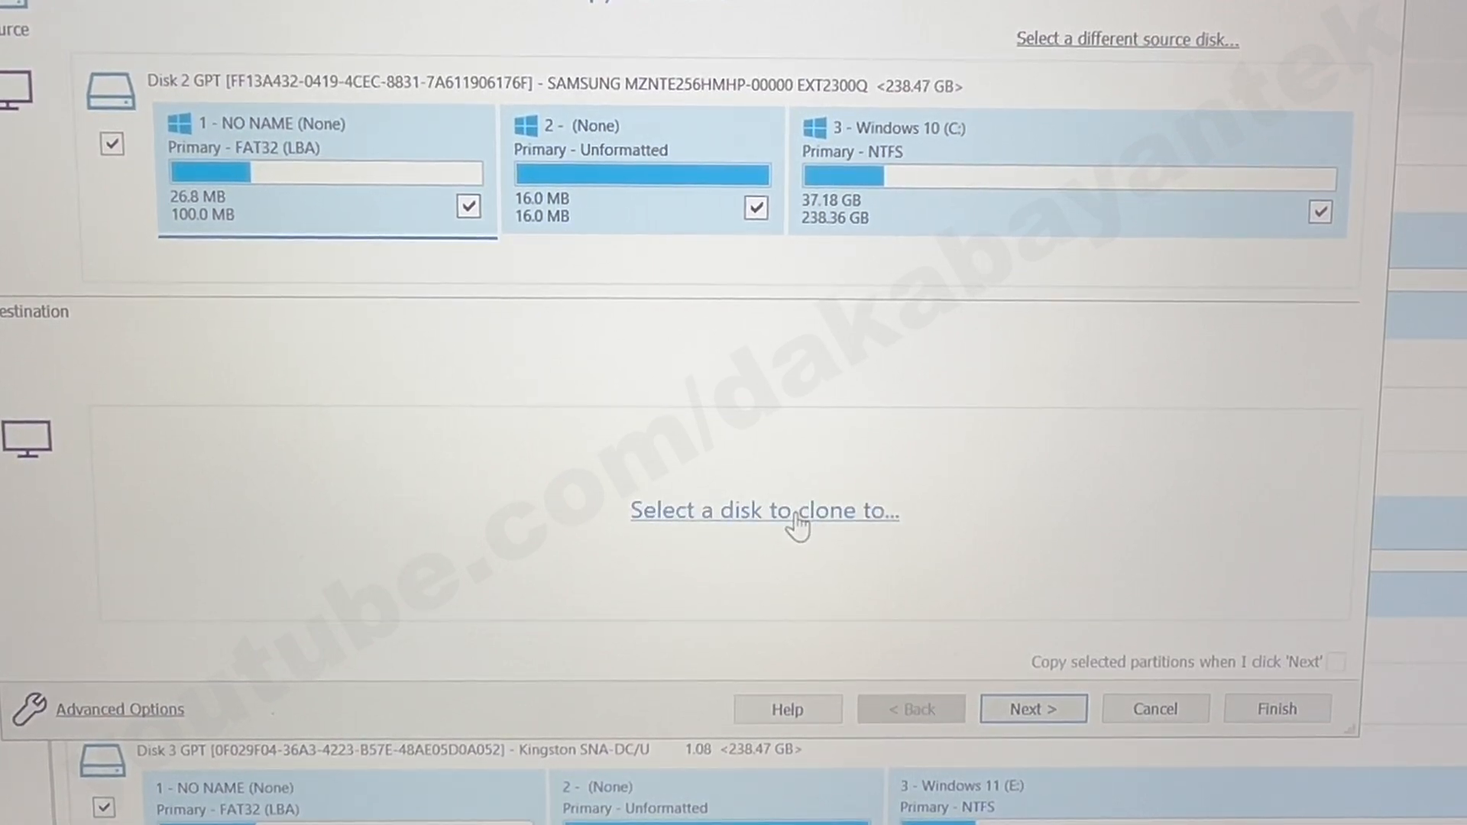
scroll("down", 3)
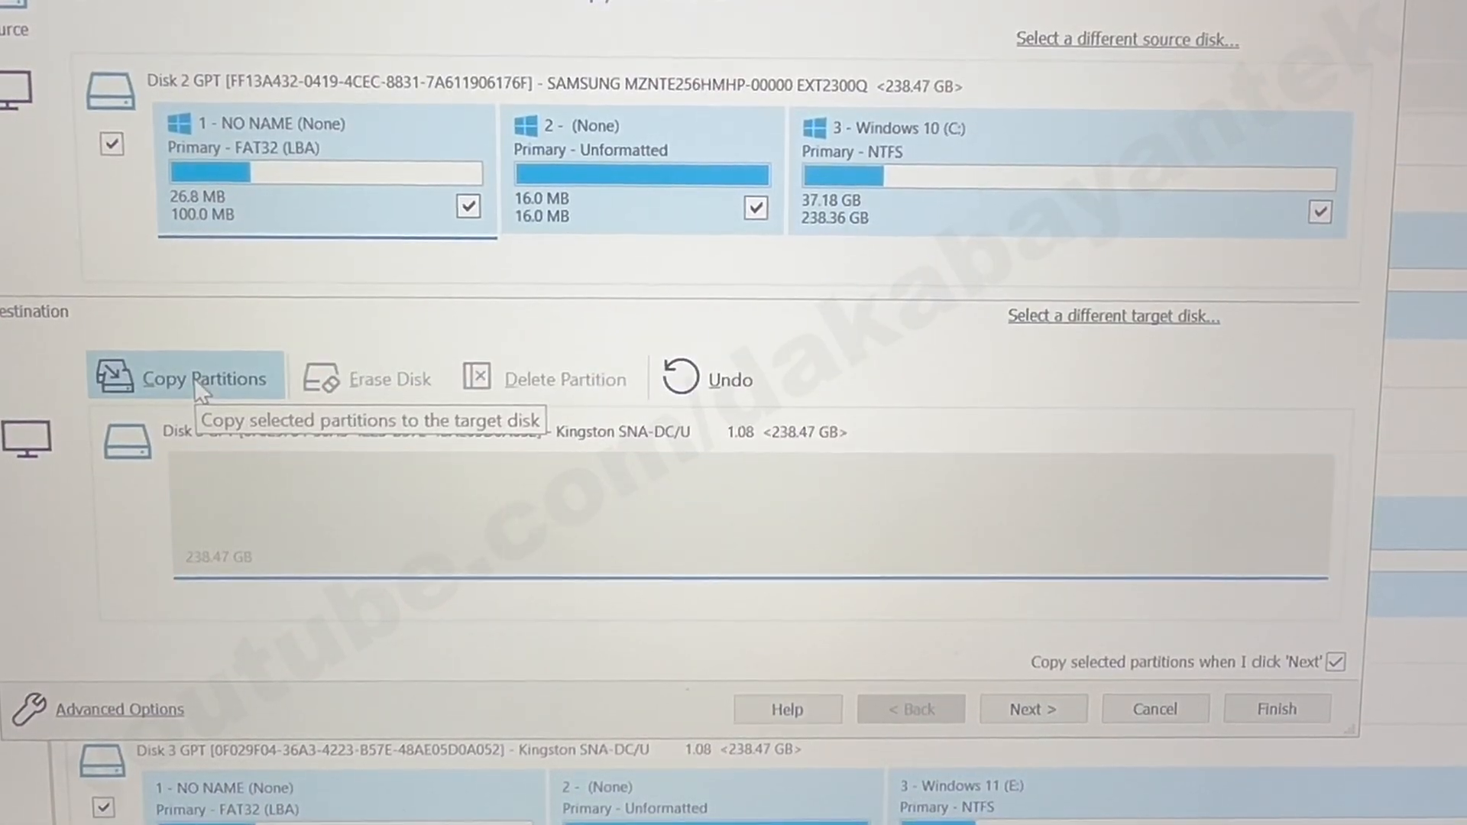
left_click(208, 378)
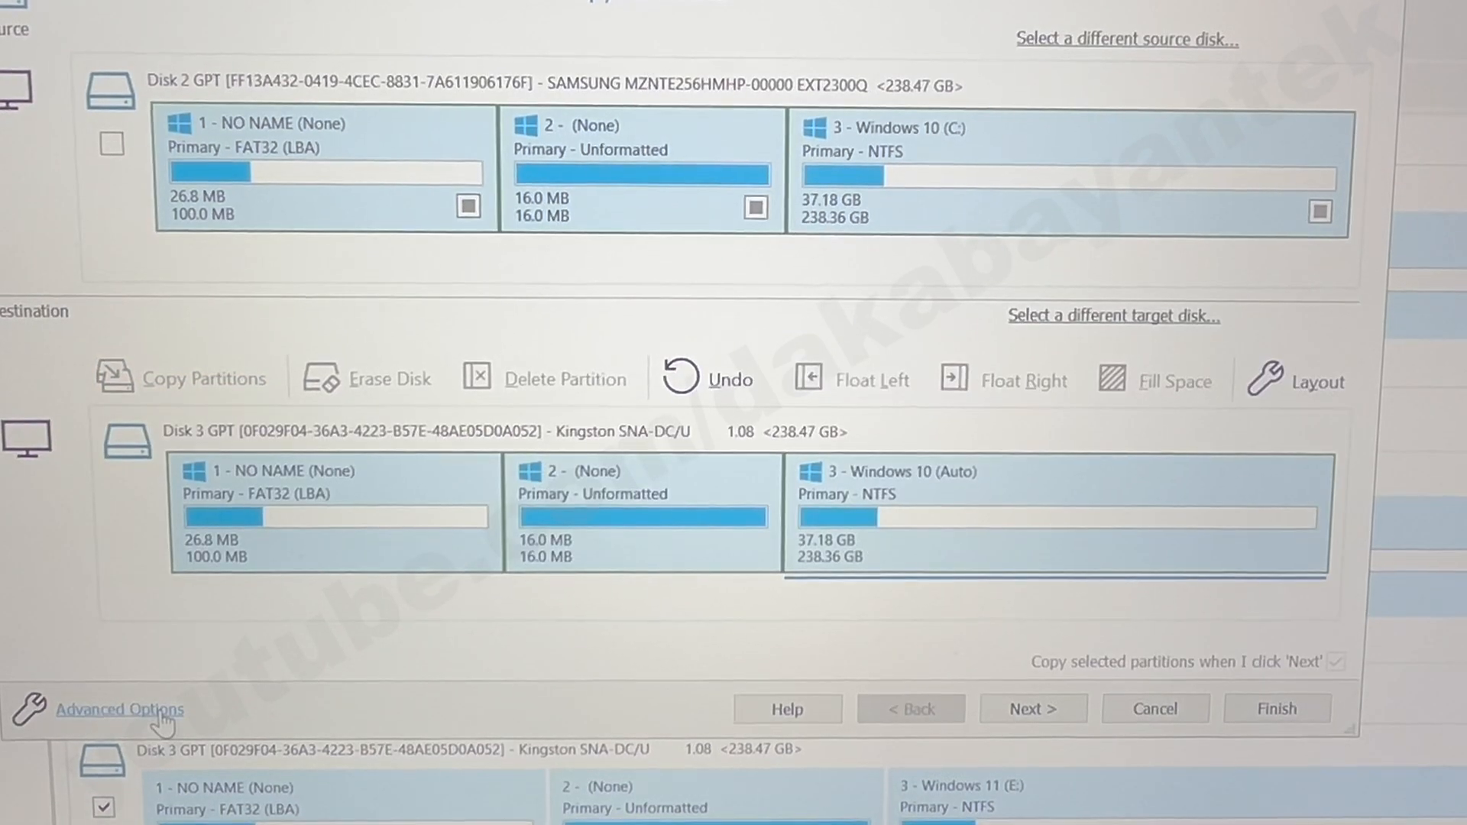
left_click(120, 709)
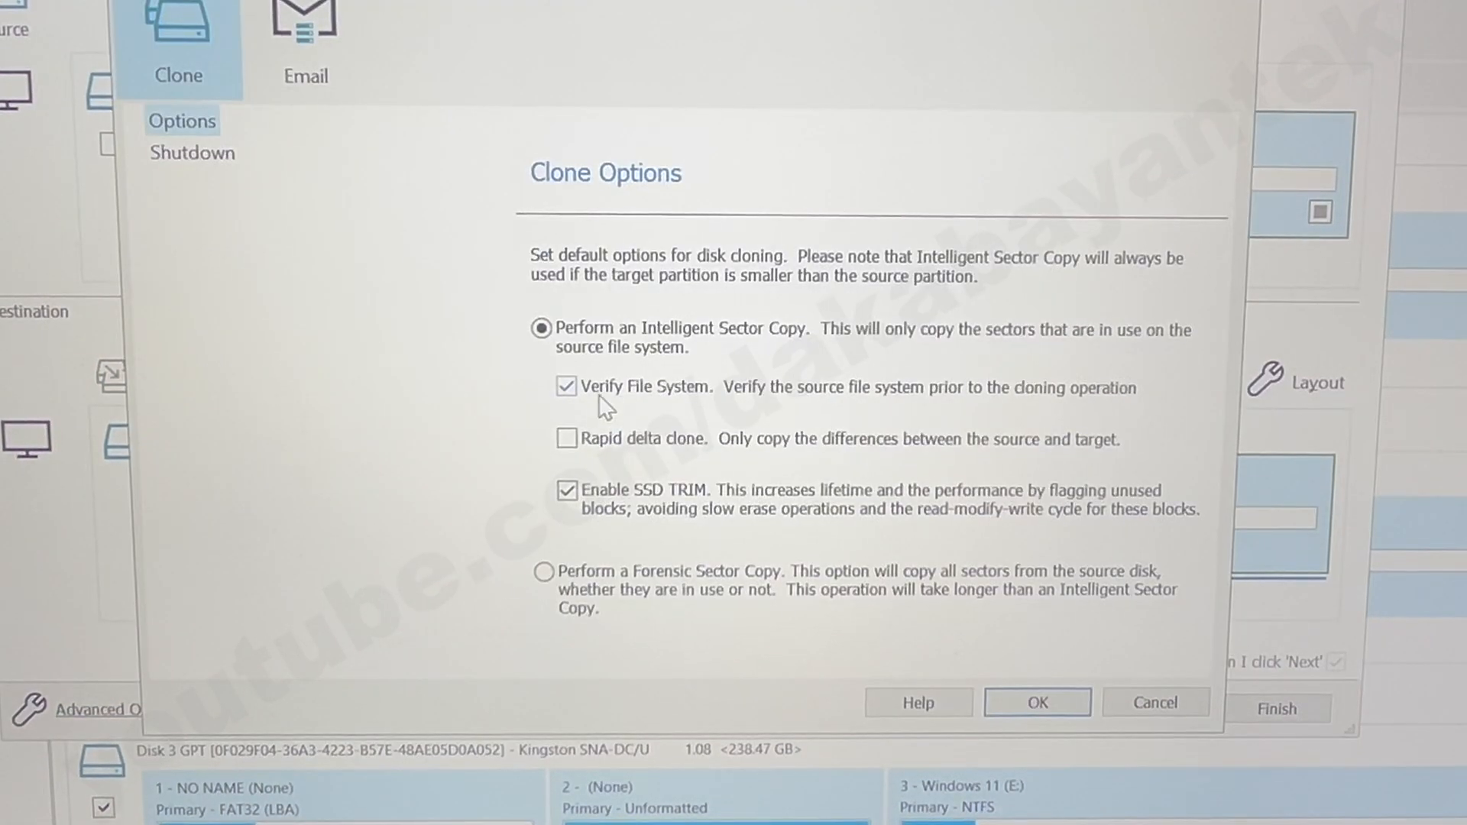
mouse_move(715, 402)
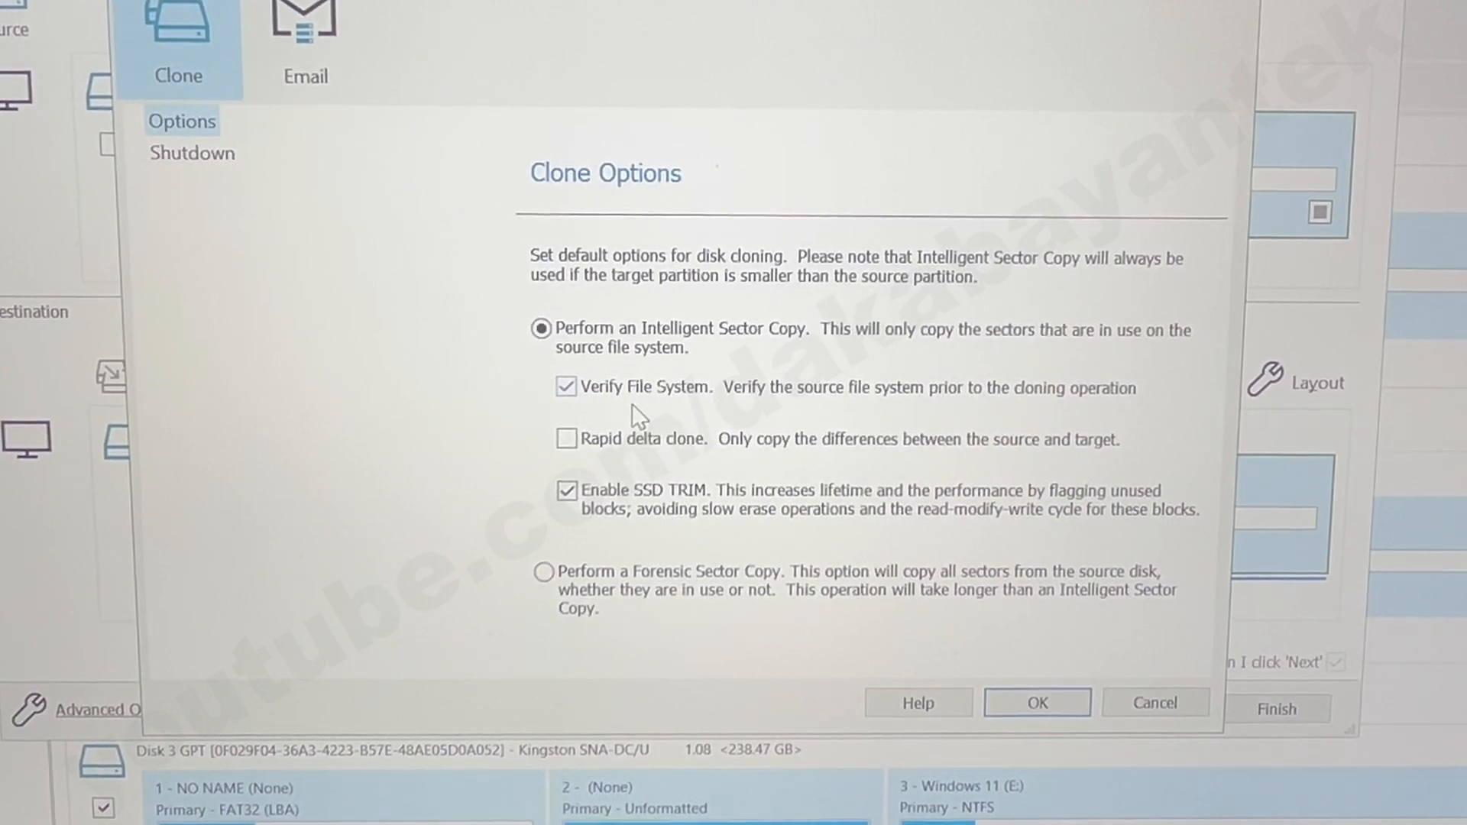
left_click(192, 153)
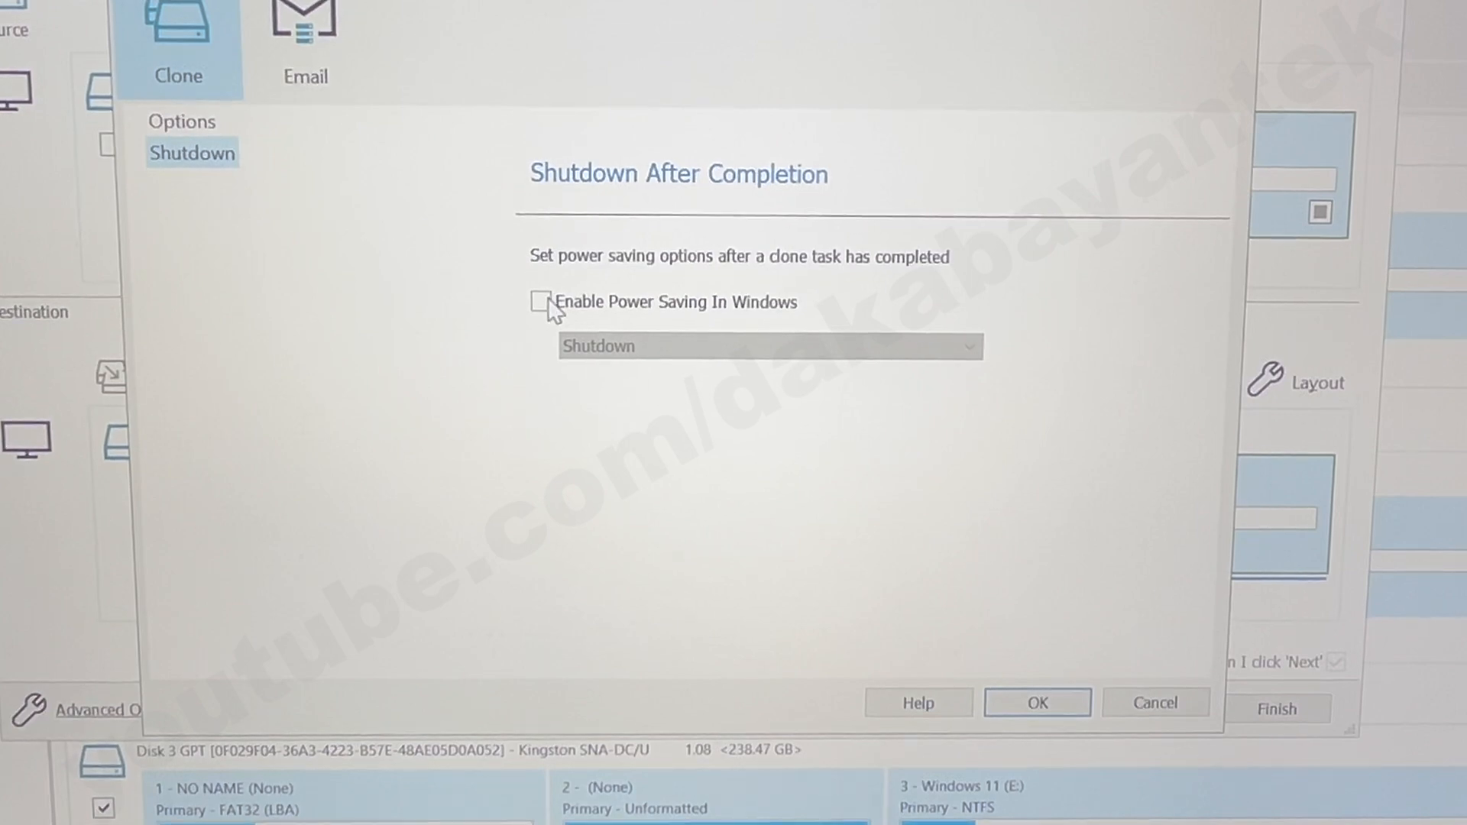
left_click(540, 300)
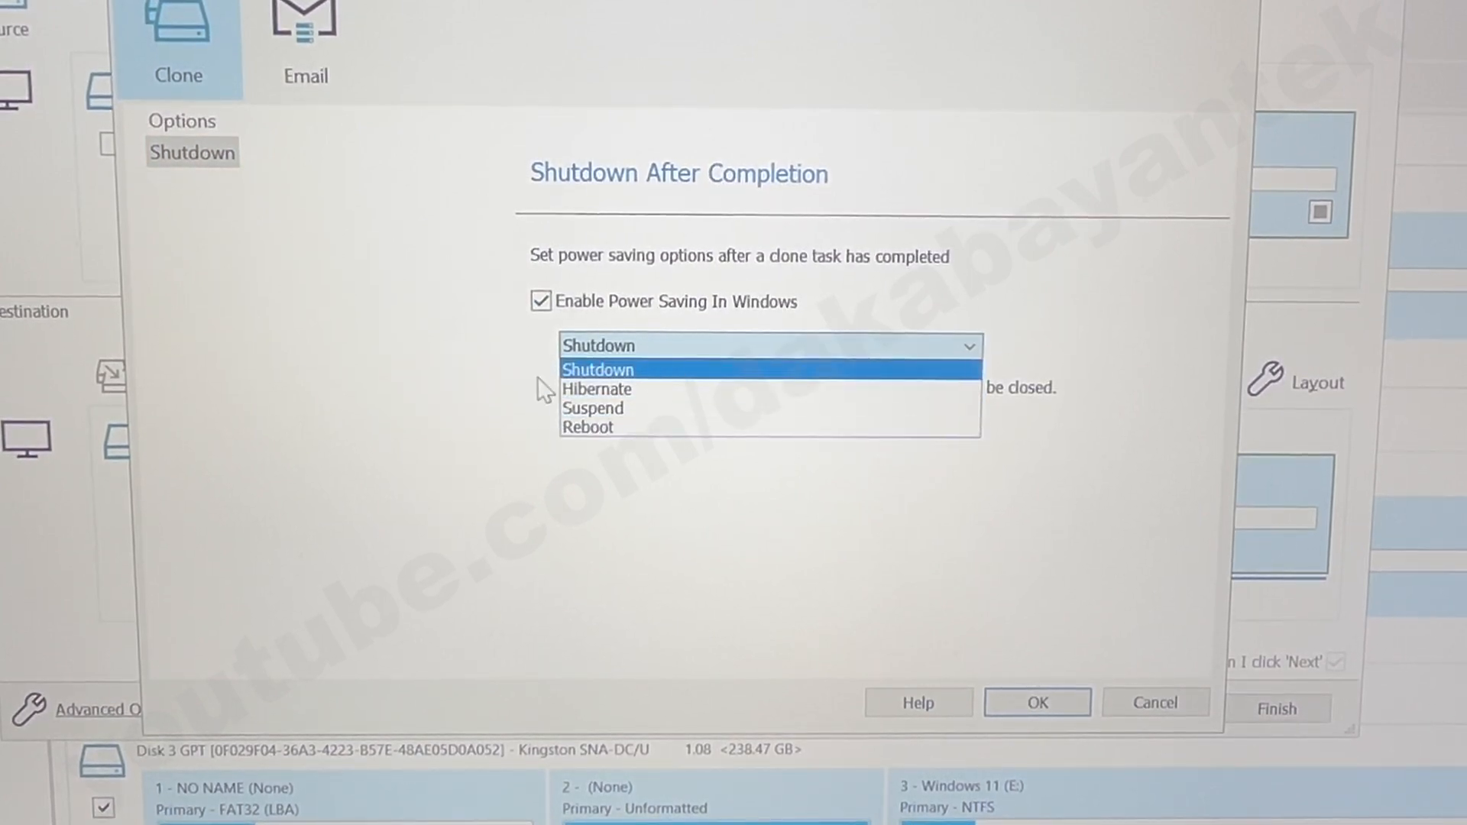
left_click(598, 369)
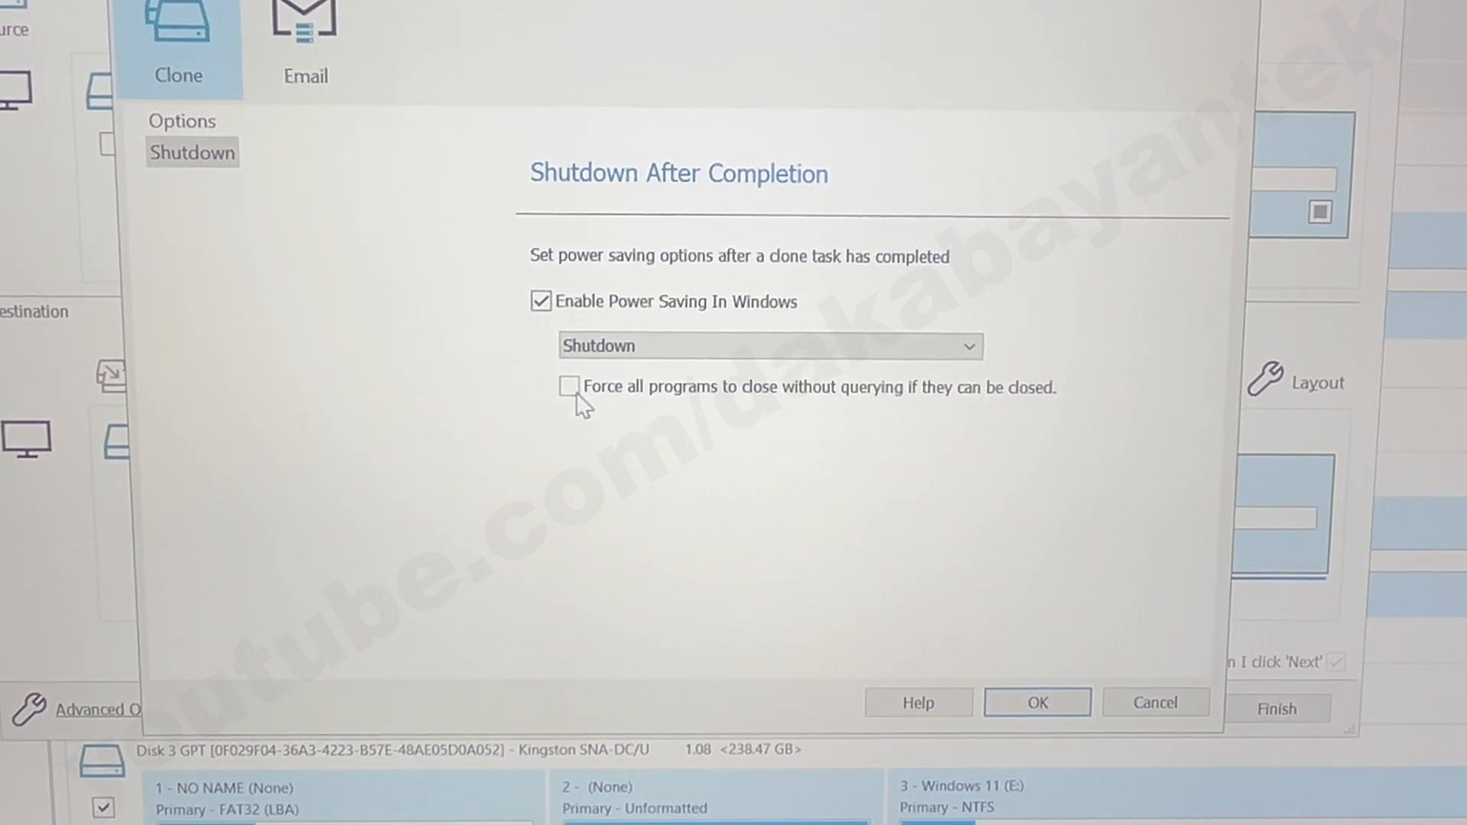
left_click(569, 387)
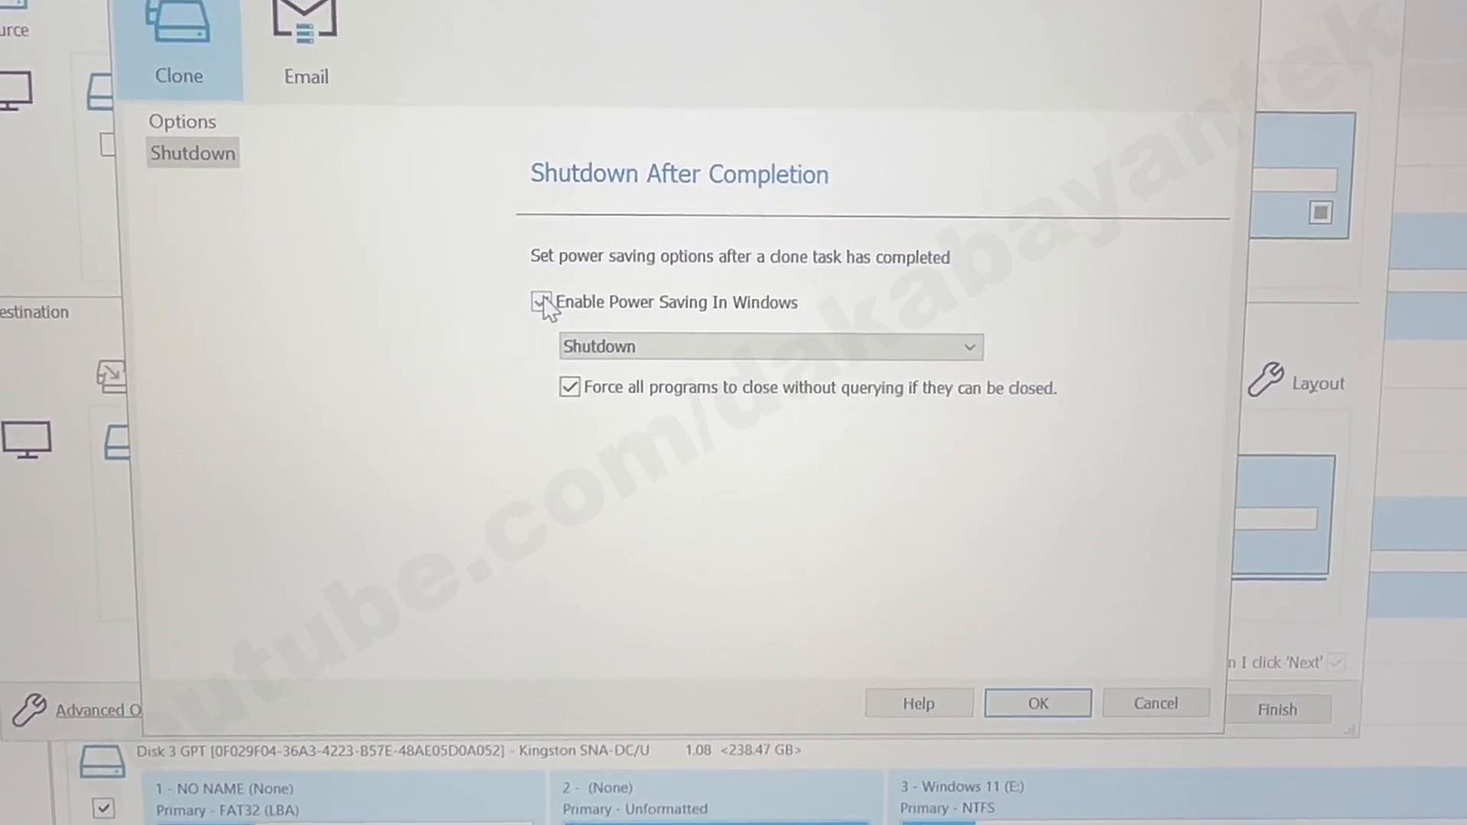
left_click(541, 301)
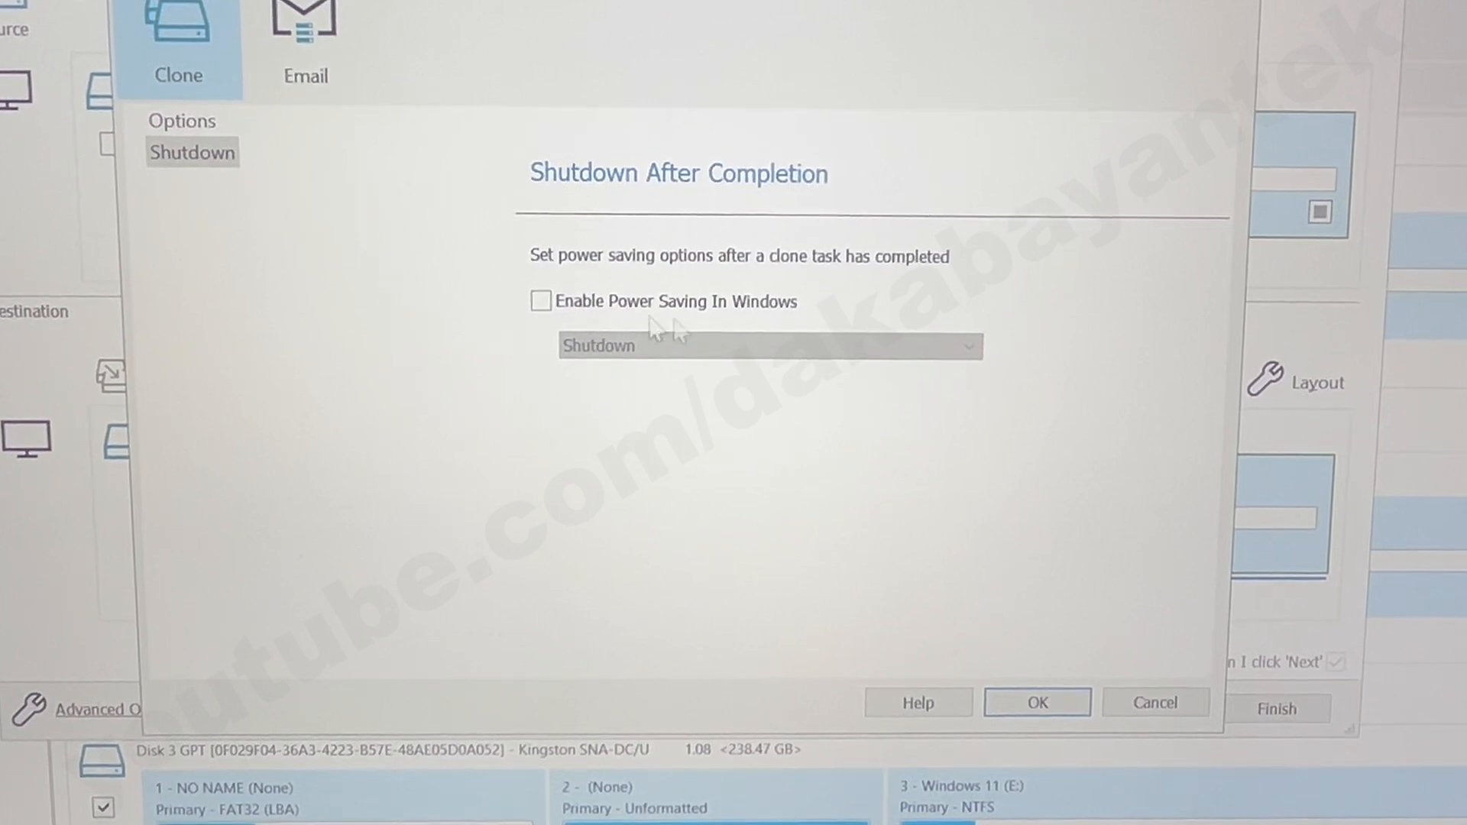
left_click(182, 119)
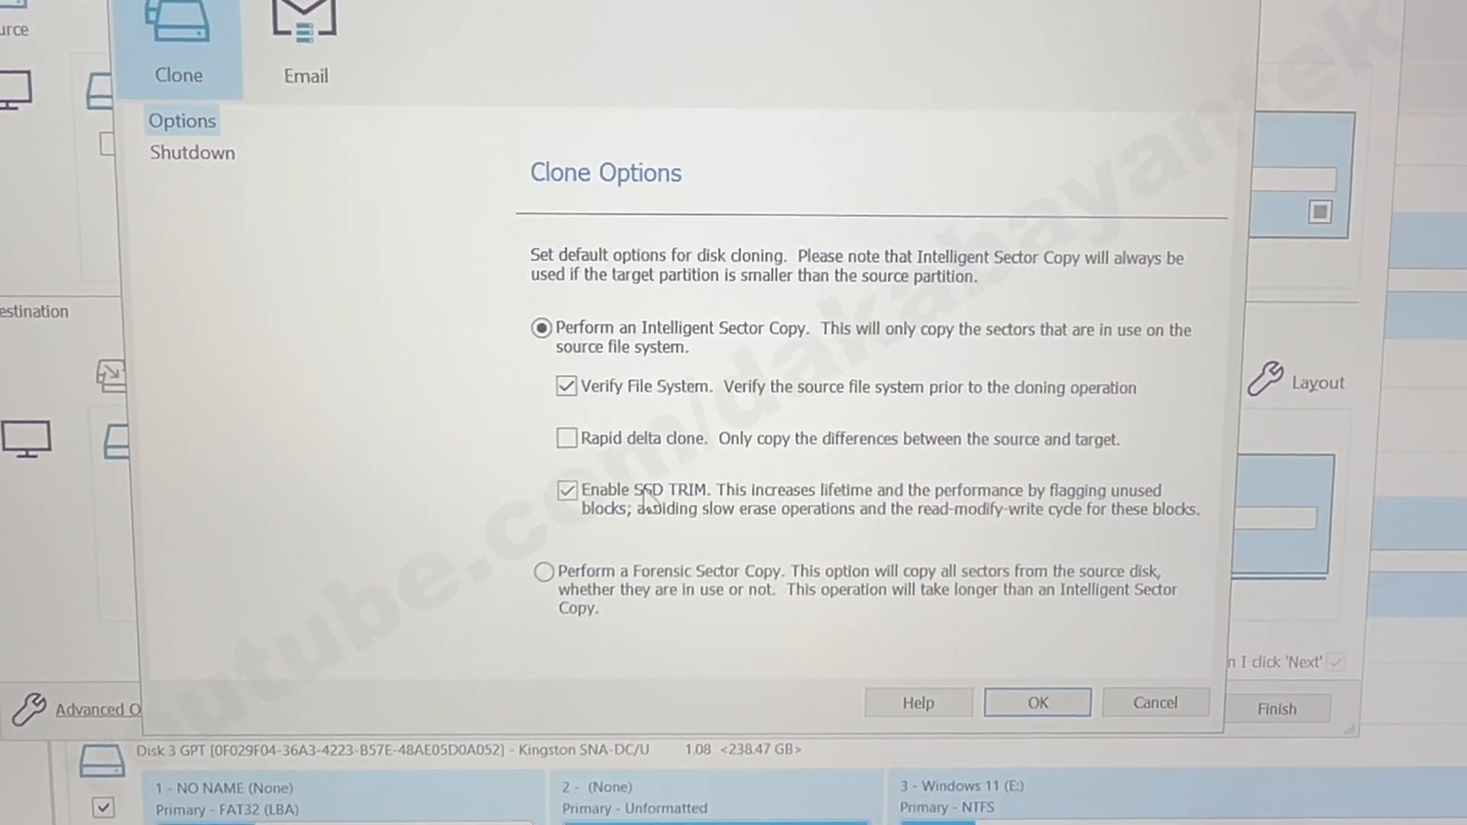
left_click(1037, 703)
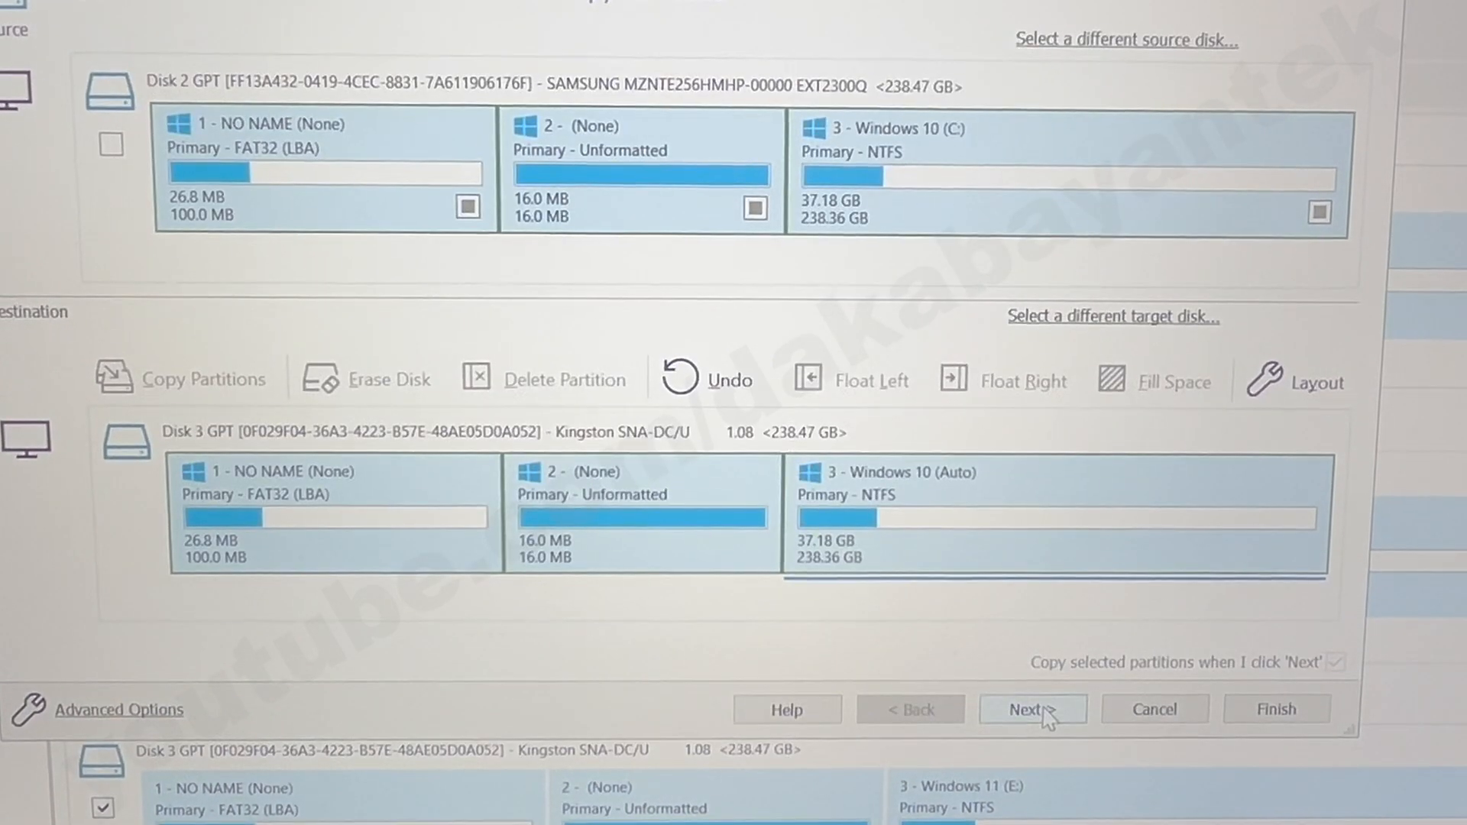
Step: Run the clone, confirming all Kingston target volume data will be overwritten, until it completes
left_click(1028, 708)
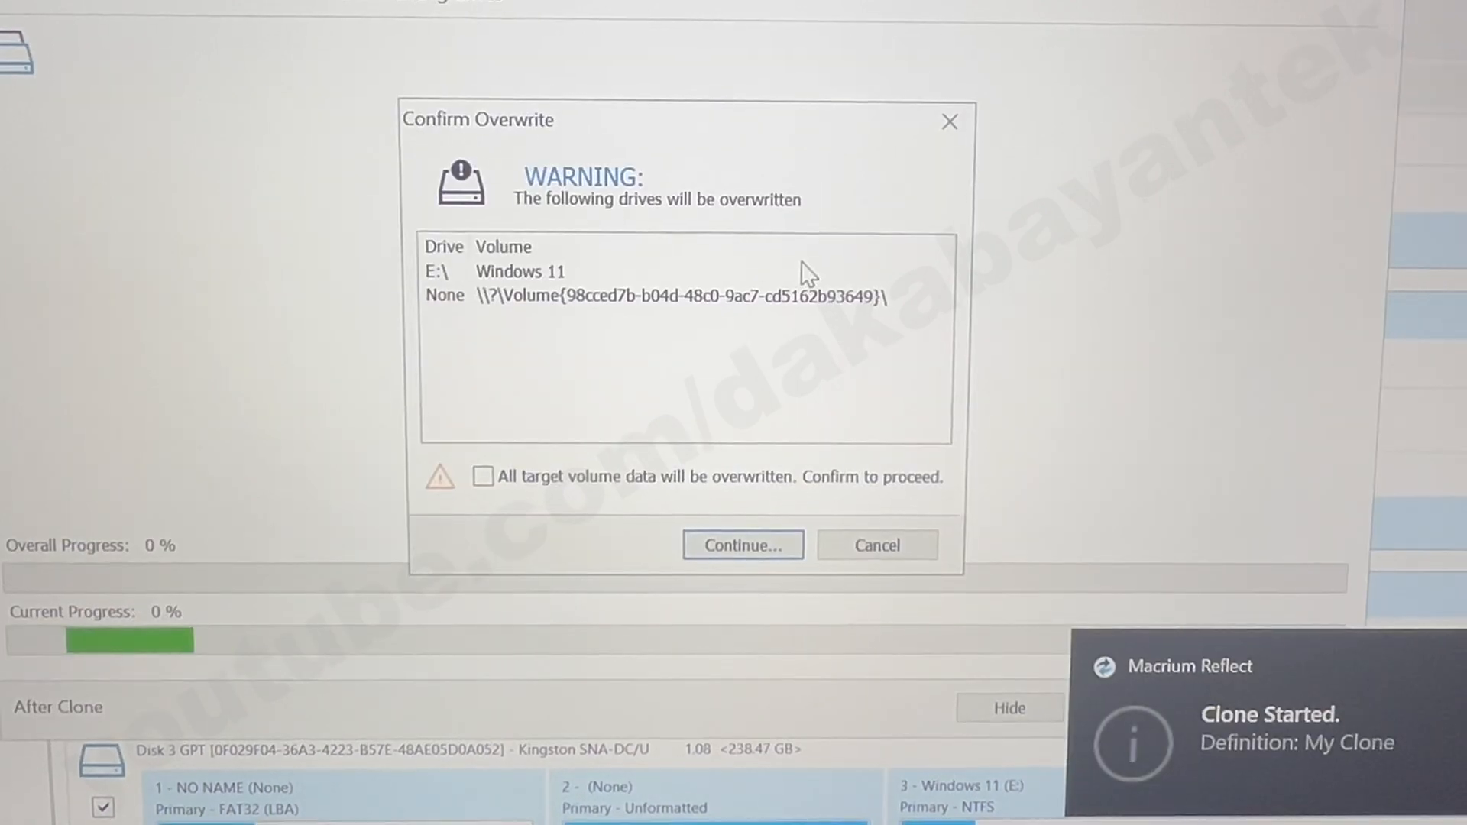
left_click(484, 477)
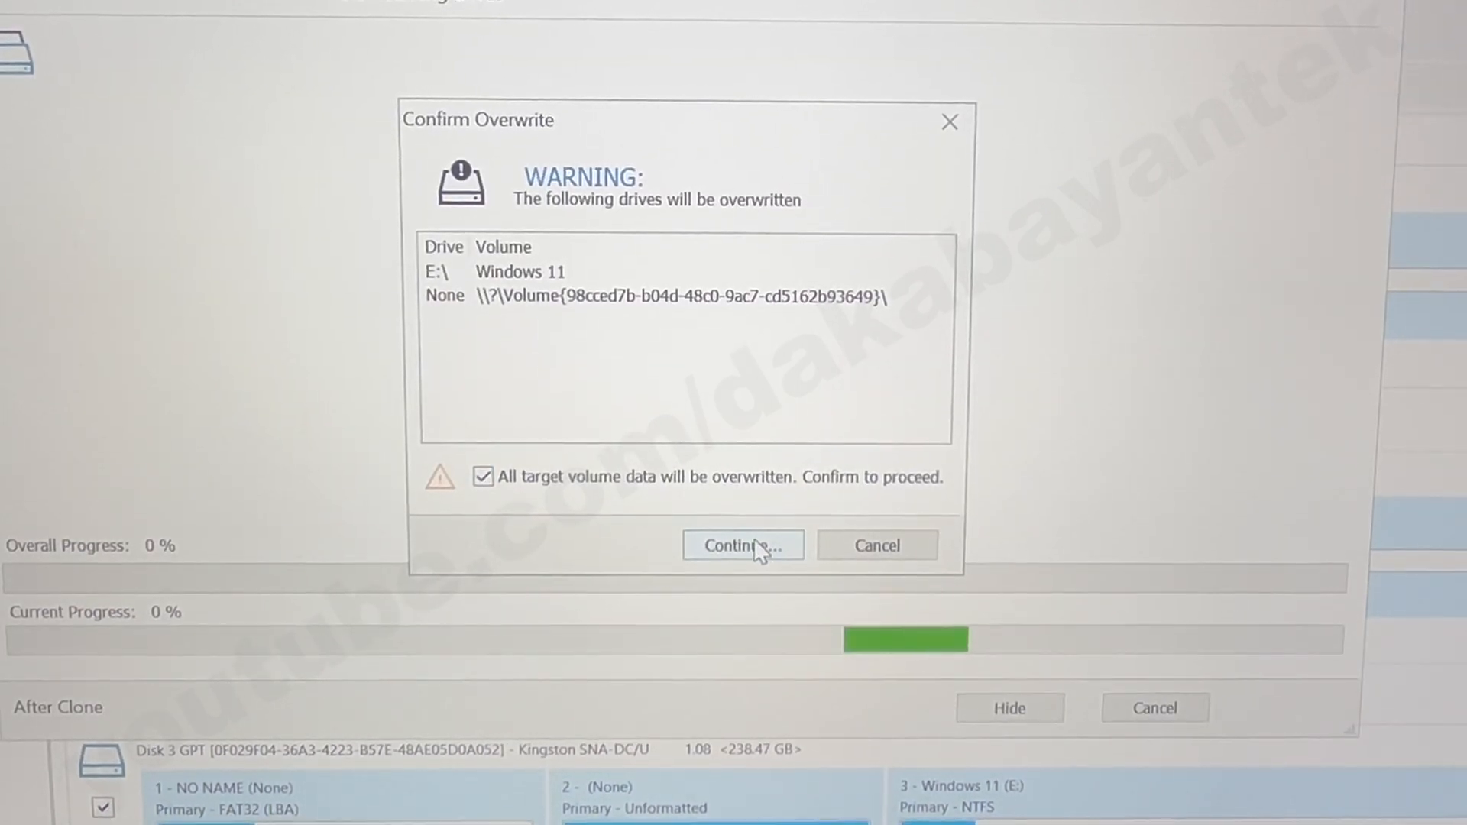
left_click(742, 545)
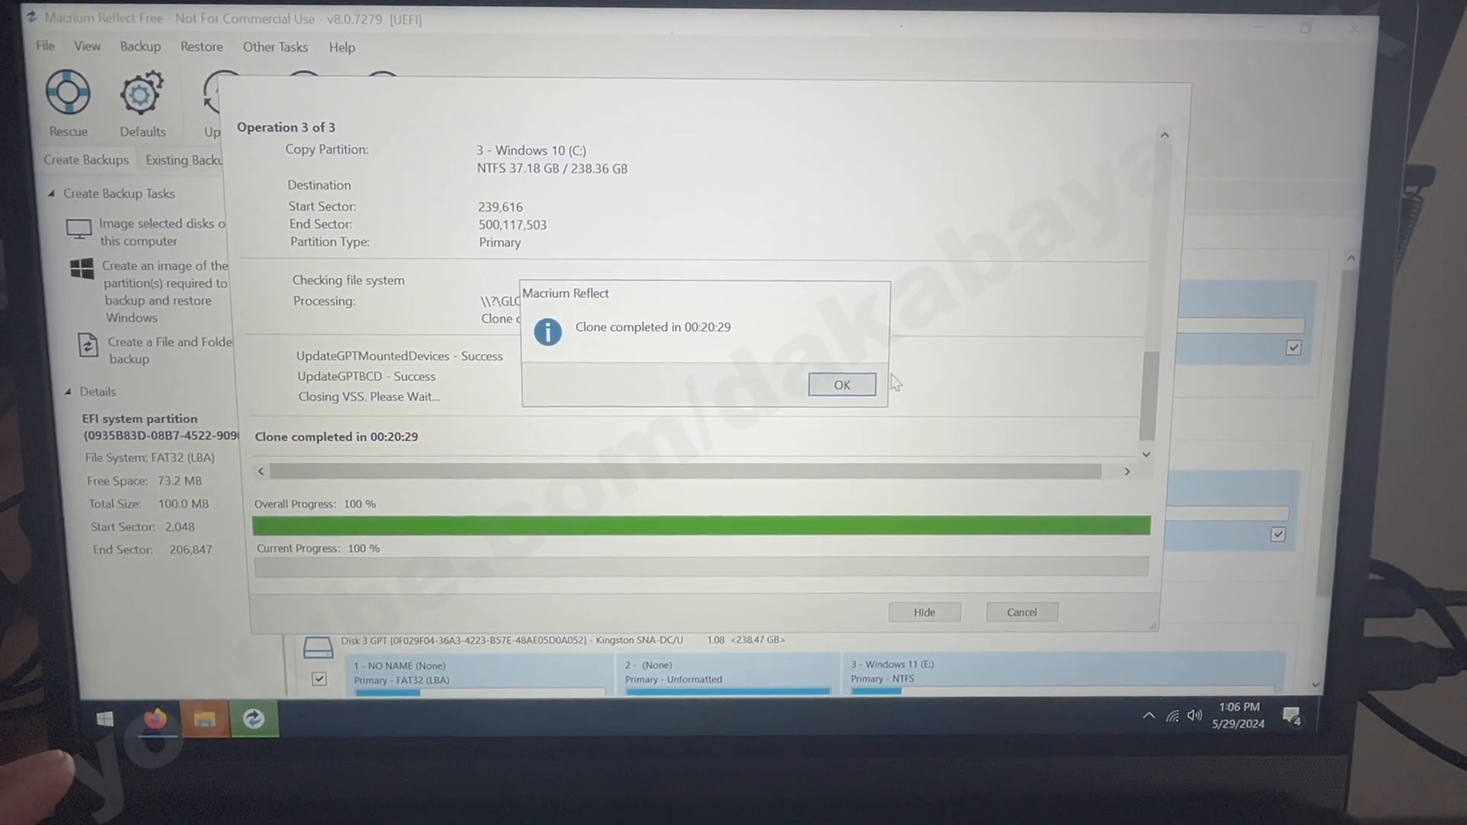
Step: Dismiss the clone-completed message and close the progress window to show the cloned Kingston disk
left_click(839, 385)
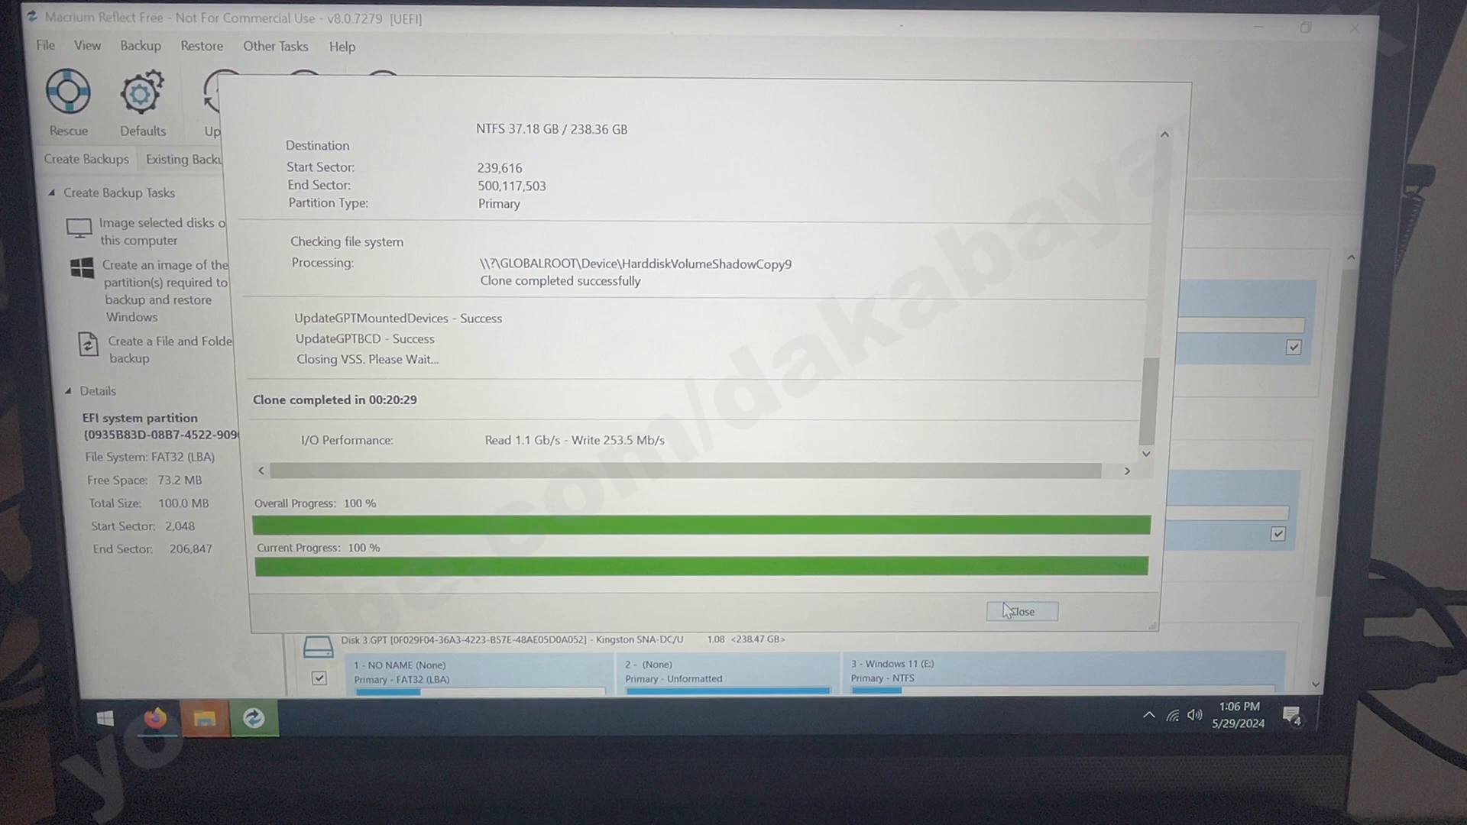
left_click(1021, 611)
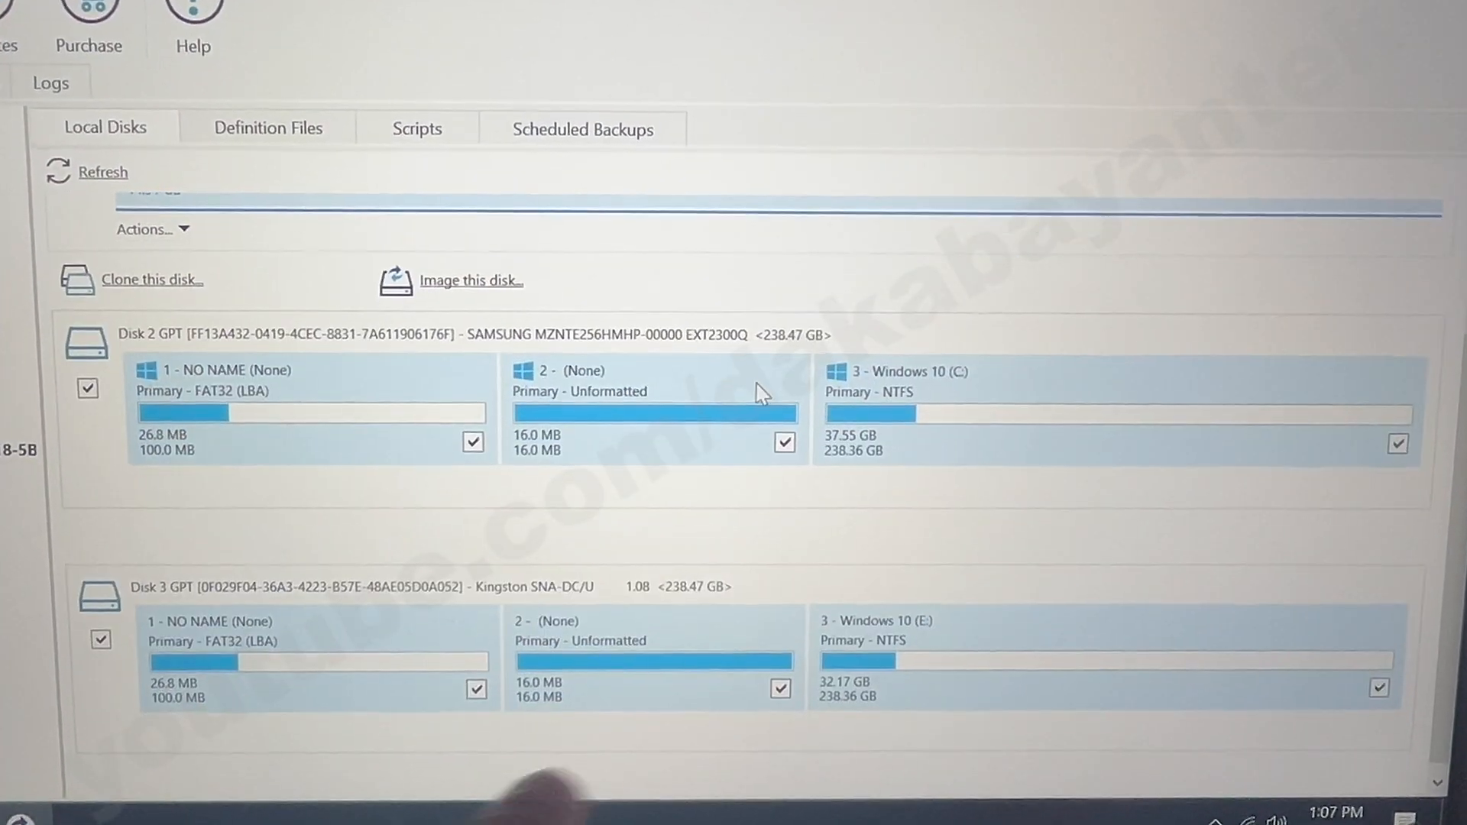